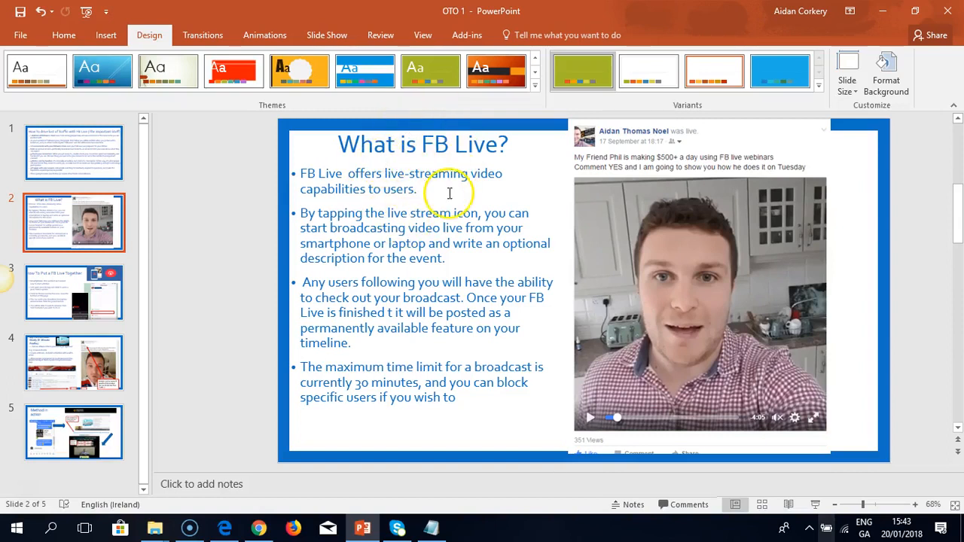
{"action": "mouse_move", "coordinate": [516, 168]}
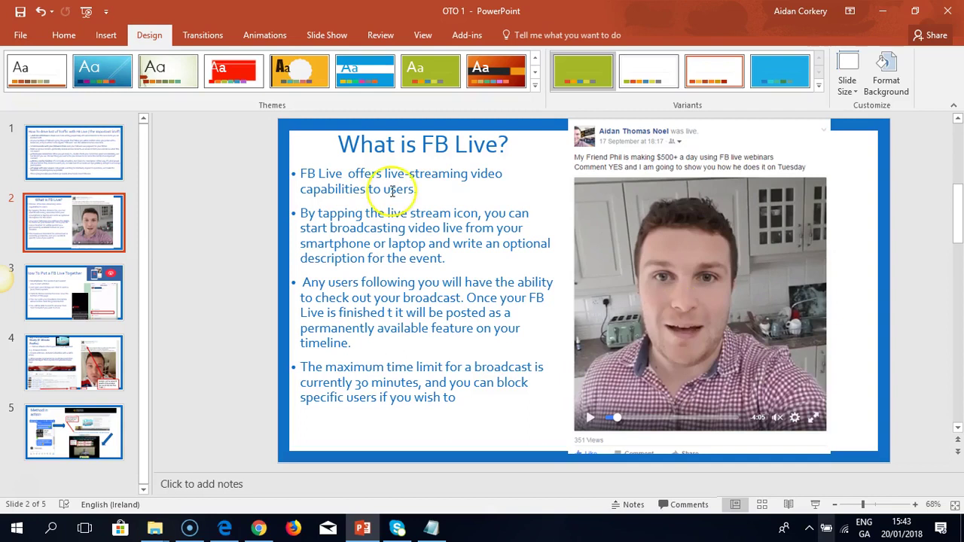
{"action": "mouse_move", "coordinate": [413, 179]}
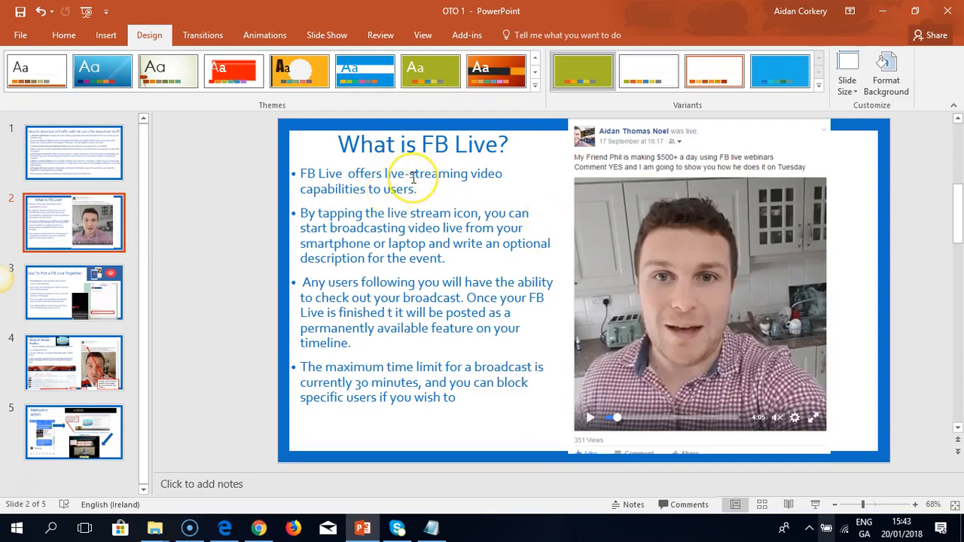
{"action": "mouse_move", "coordinate": [618, 261]}
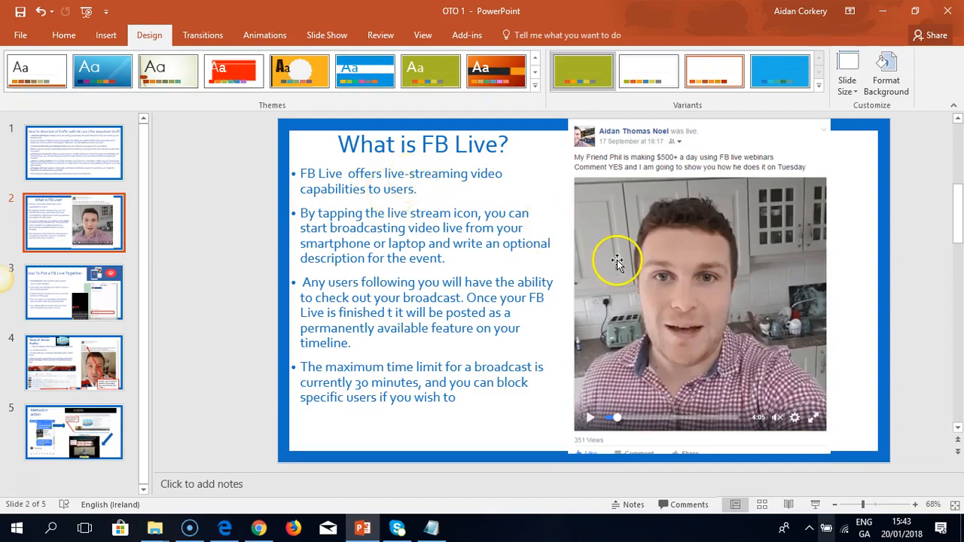
{"action": "mouse_move", "coordinate": [449, 162]}
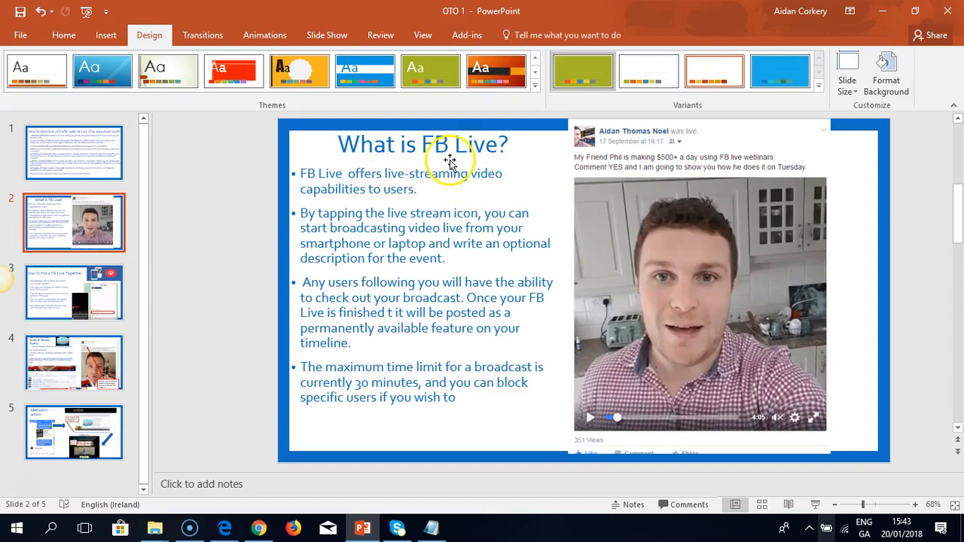
{"action": "mouse_move", "coordinate": [295, 173]}
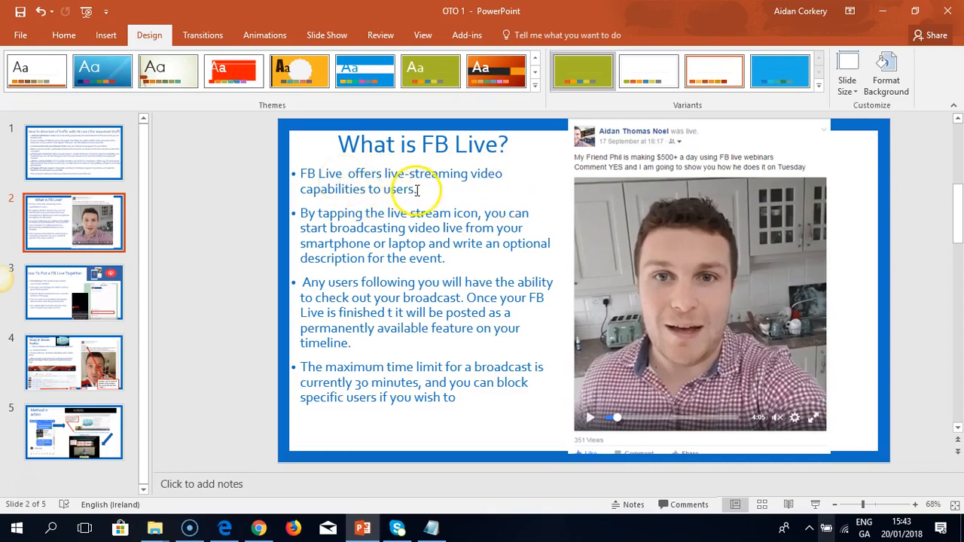
{"action": "mouse_move", "coordinate": [343, 204]}
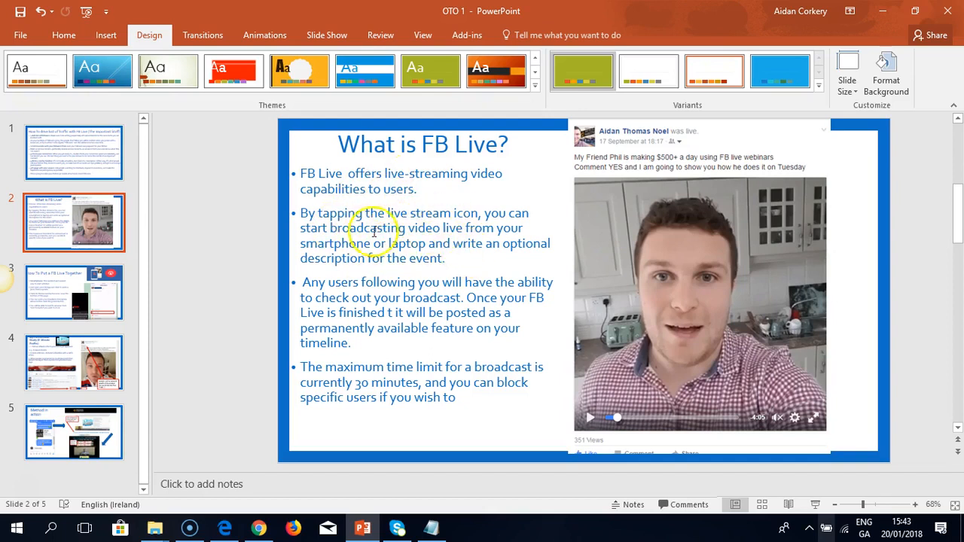
{"action": "mouse_move", "coordinate": [446, 243]}
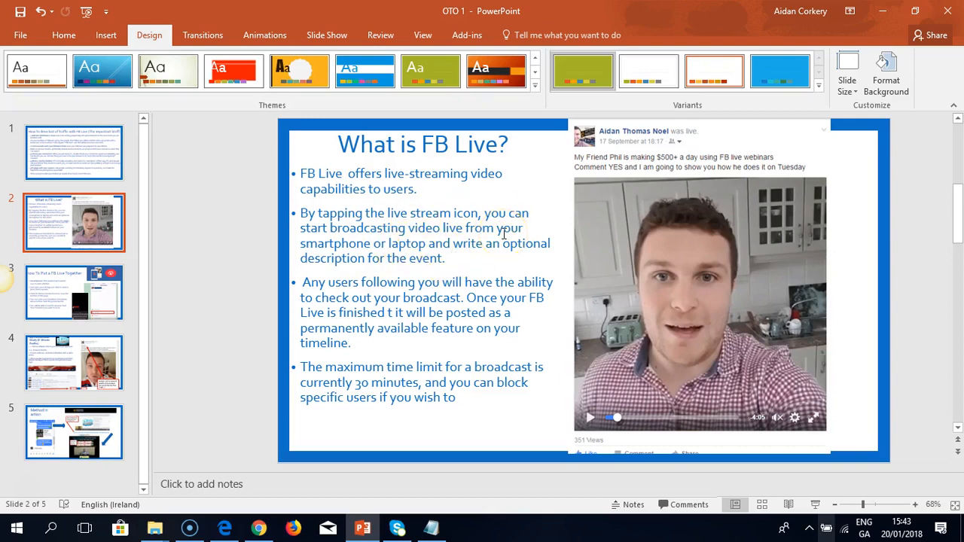
{"action": "mouse_move", "coordinate": [399, 282]}
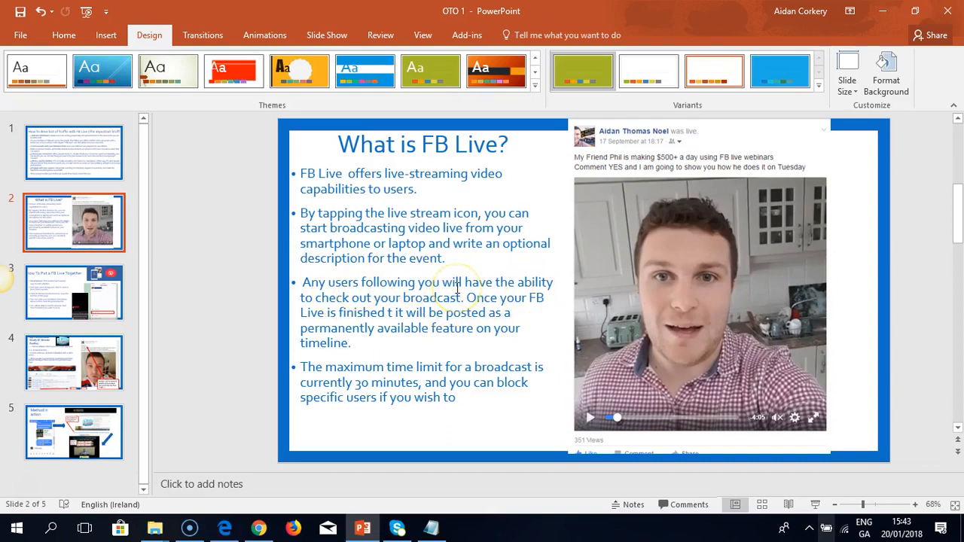
{"action": "mouse_move", "coordinate": [324, 291]}
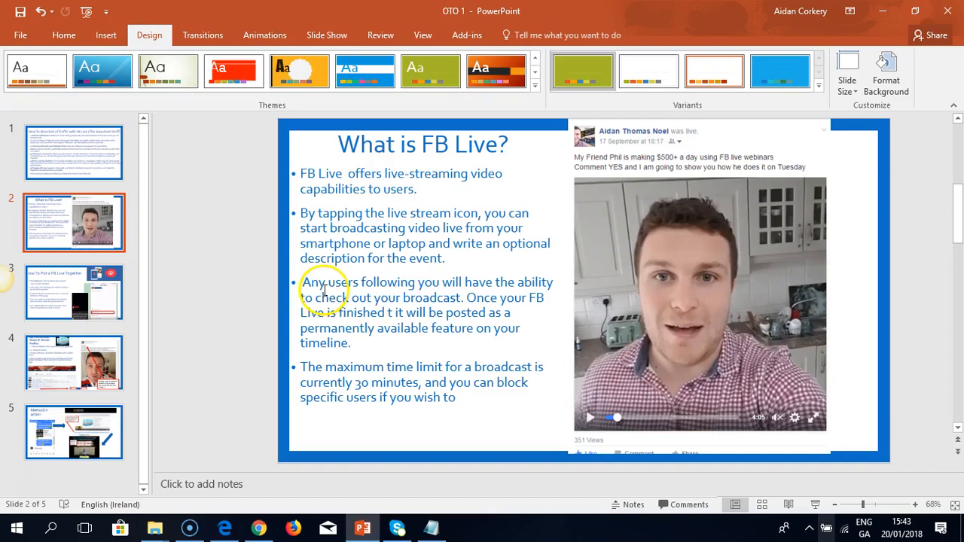
{"action": "mouse_move", "coordinate": [451, 320]}
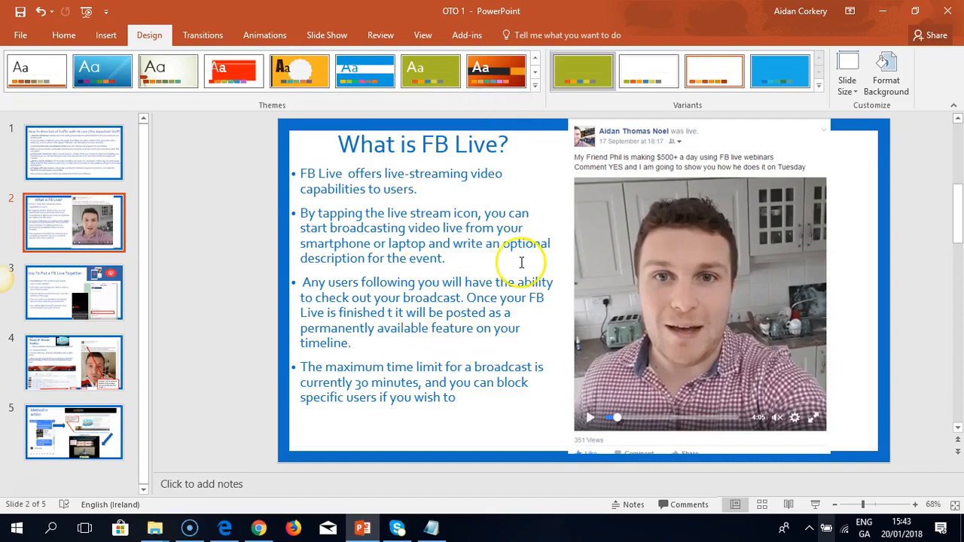
{"action": "mouse_move", "coordinate": [433, 318]}
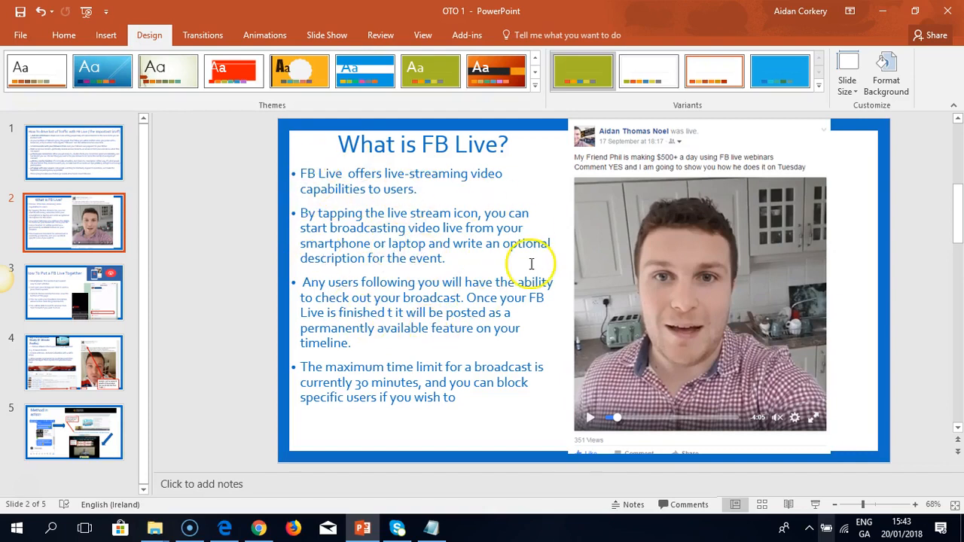
{"action": "mouse_move", "coordinate": [430, 202]}
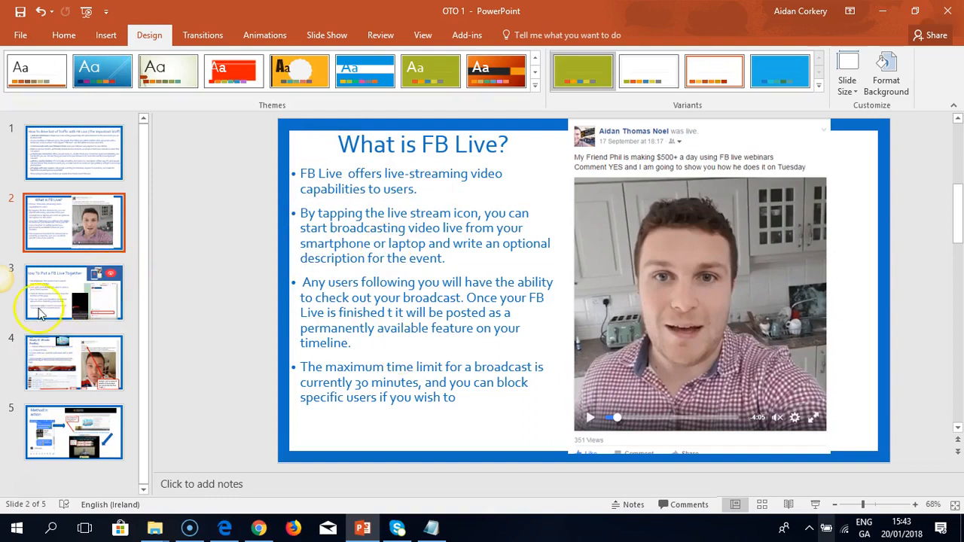
- Select the slide 3 thumbnail, 'How To Put a FB Live Together', and talk through its bullets
{"action": "left_click", "coordinate": [74, 292]}
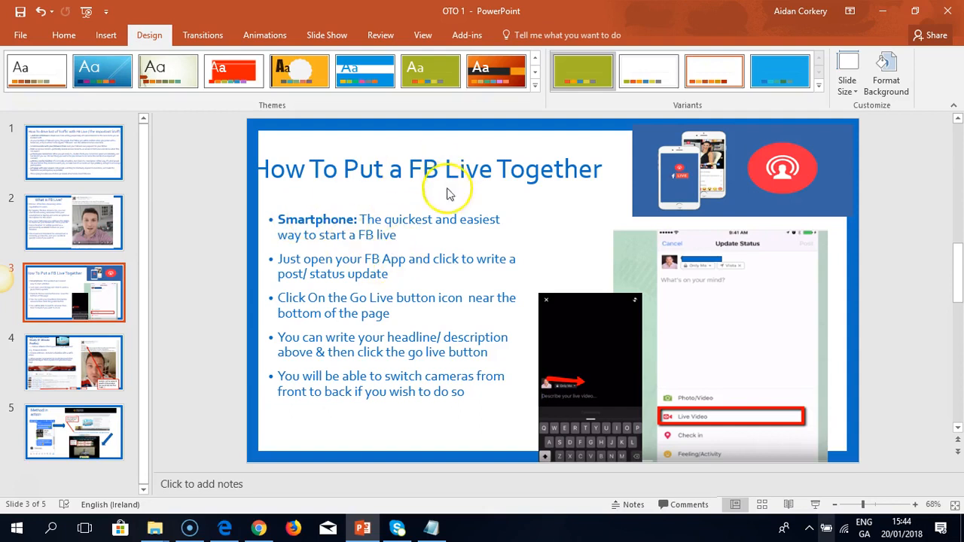
{"action": "mouse_move", "coordinate": [651, 238]}
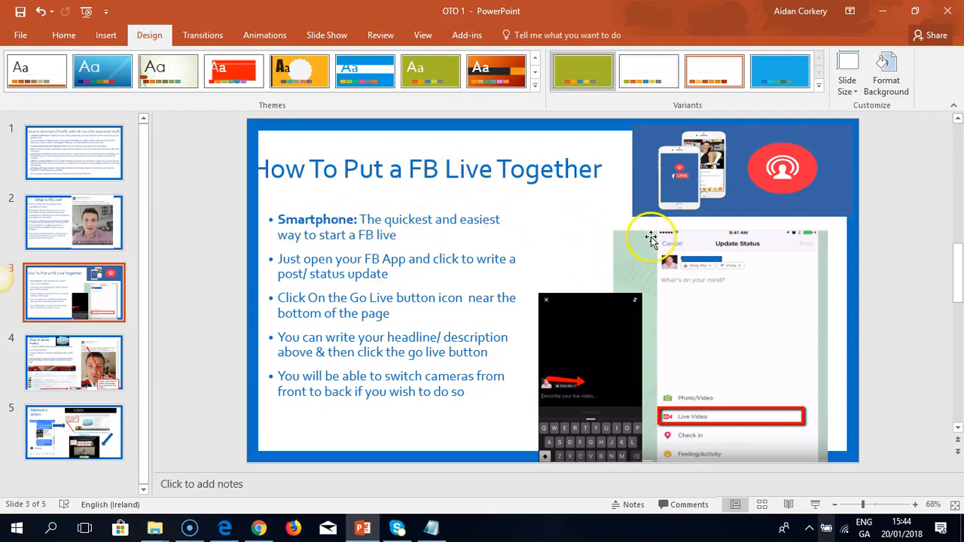
{"action": "mouse_move", "coordinate": [715, 280]}
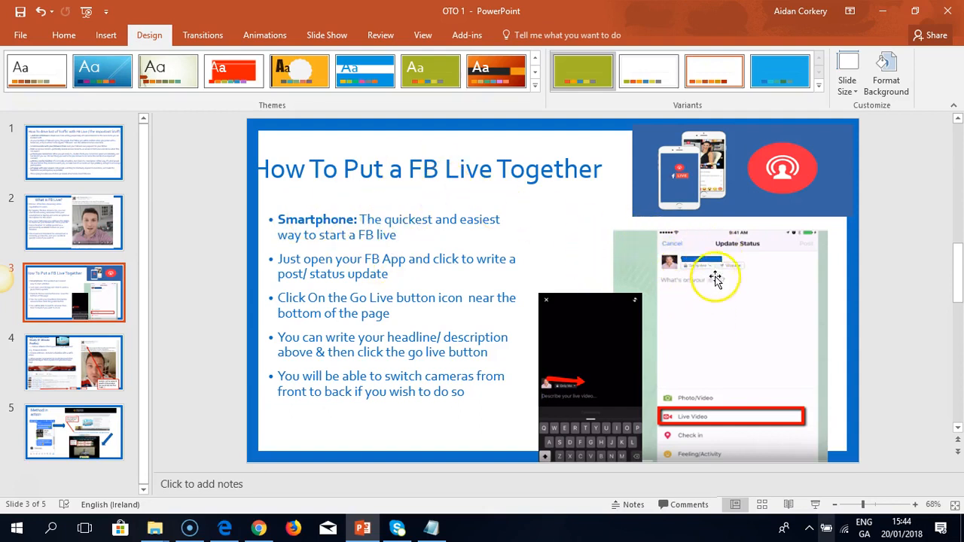
{"action": "mouse_move", "coordinate": [695, 420]}
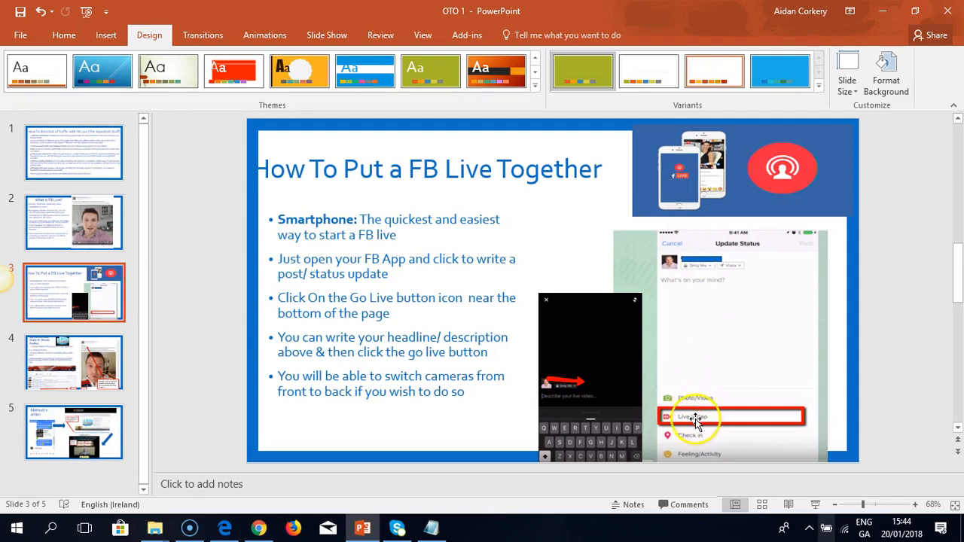
{"action": "mouse_move", "coordinate": [615, 399]}
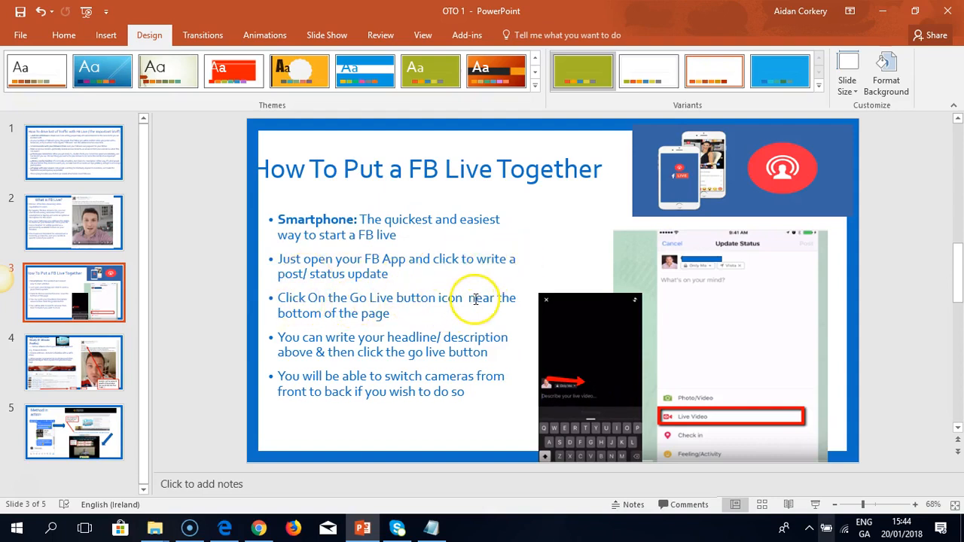
{"action": "mouse_move", "coordinate": [419, 338]}
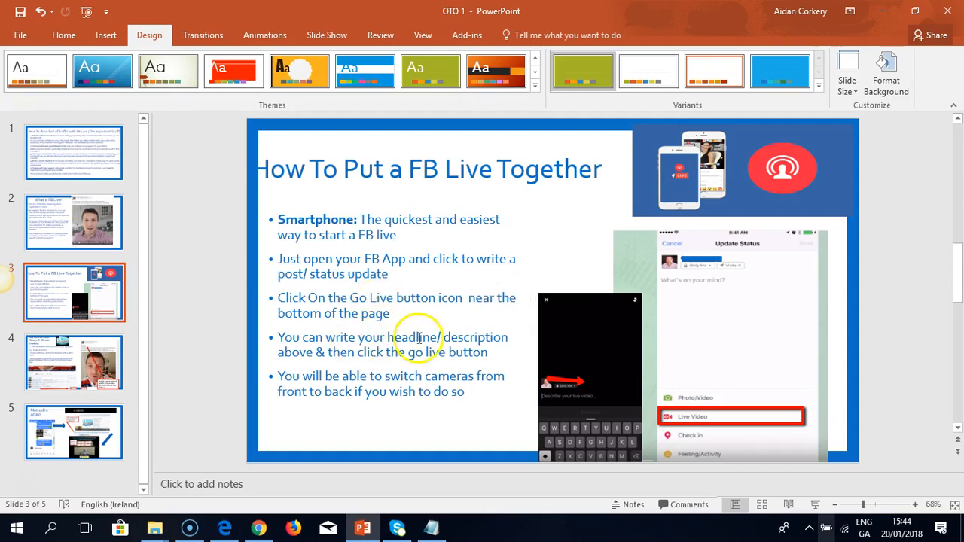
{"action": "mouse_move", "coordinate": [457, 359]}
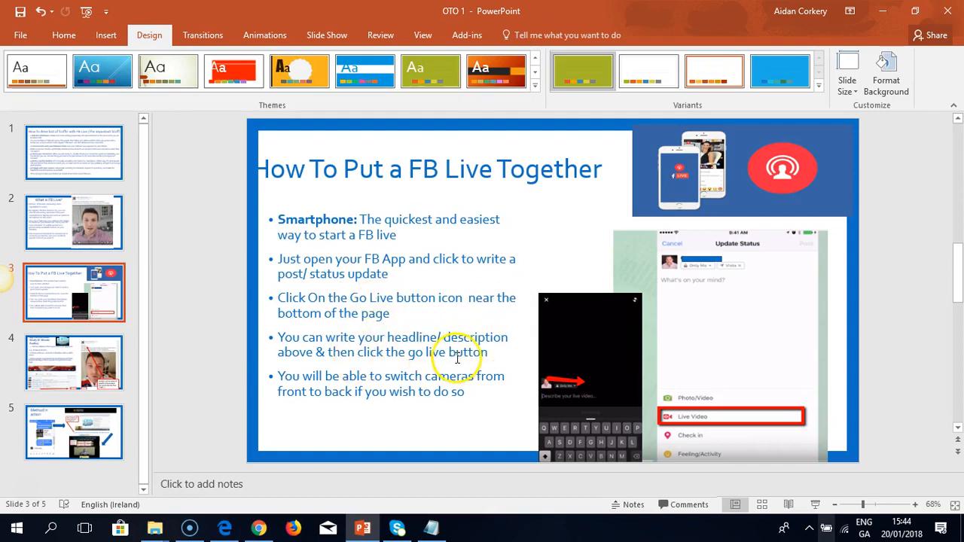
{"action": "mouse_move", "coordinate": [315, 391]}
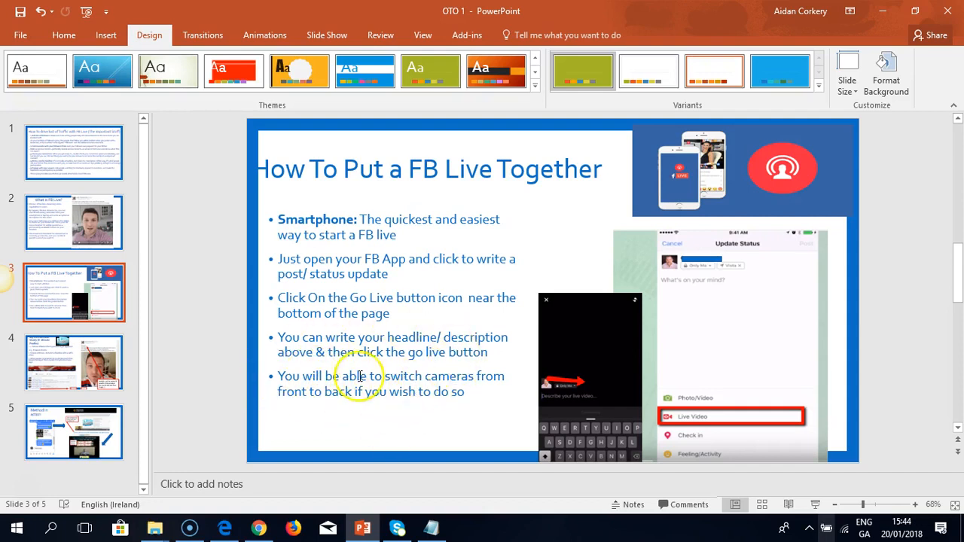
{"action": "mouse_move", "coordinate": [430, 303]}
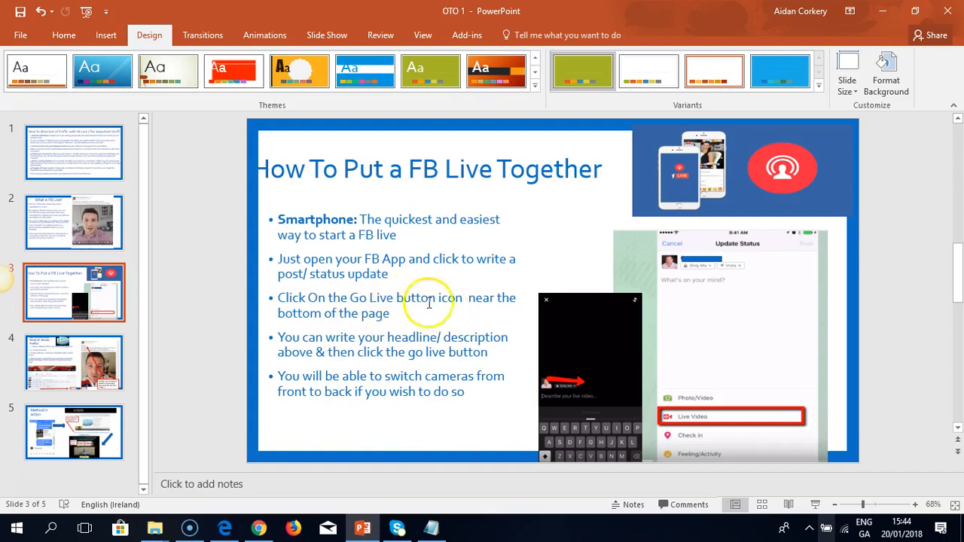
{"action": "mouse_move", "coordinate": [569, 269]}
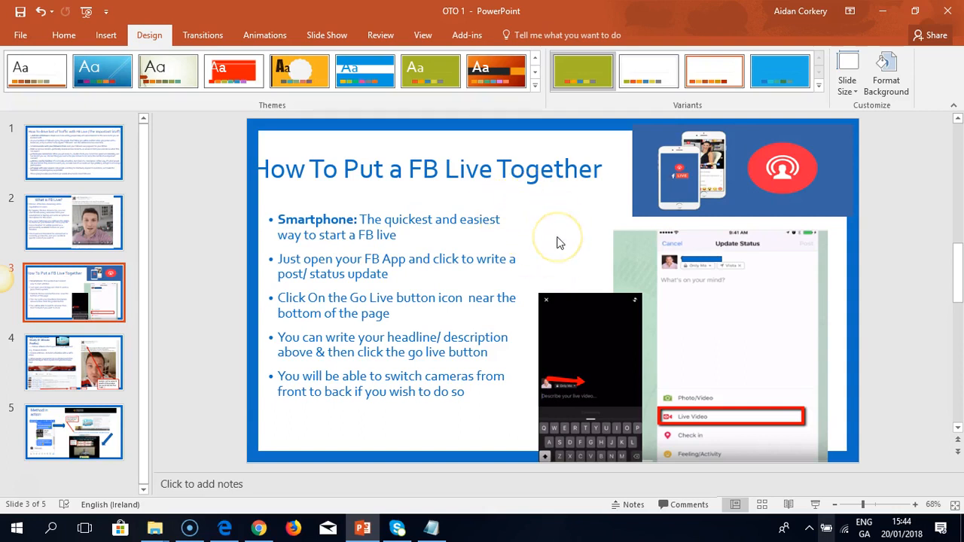
{"action": "mouse_move", "coordinate": [265, 518]}
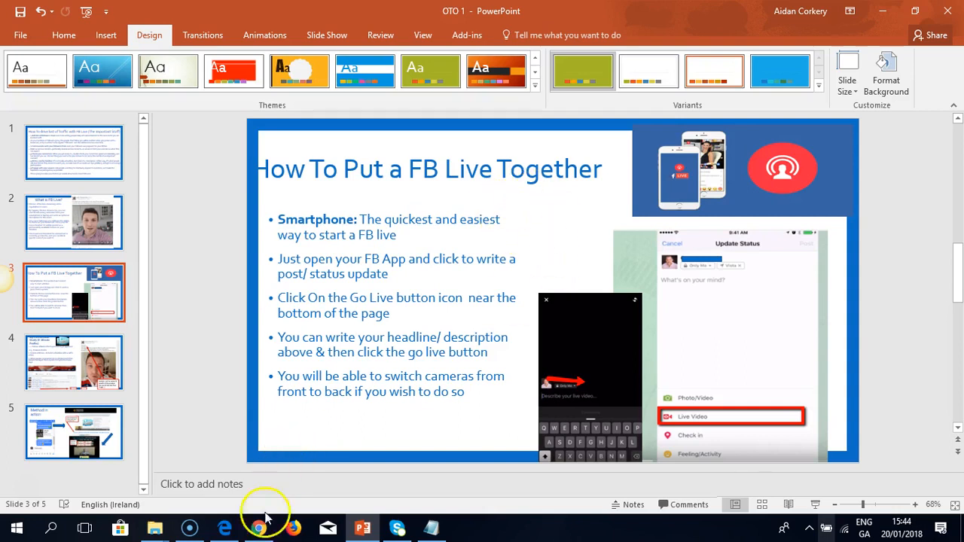
- Switch to the Facebook profile and scroll down through past live video posts
{"action": "left_click", "coordinate": [258, 527]}
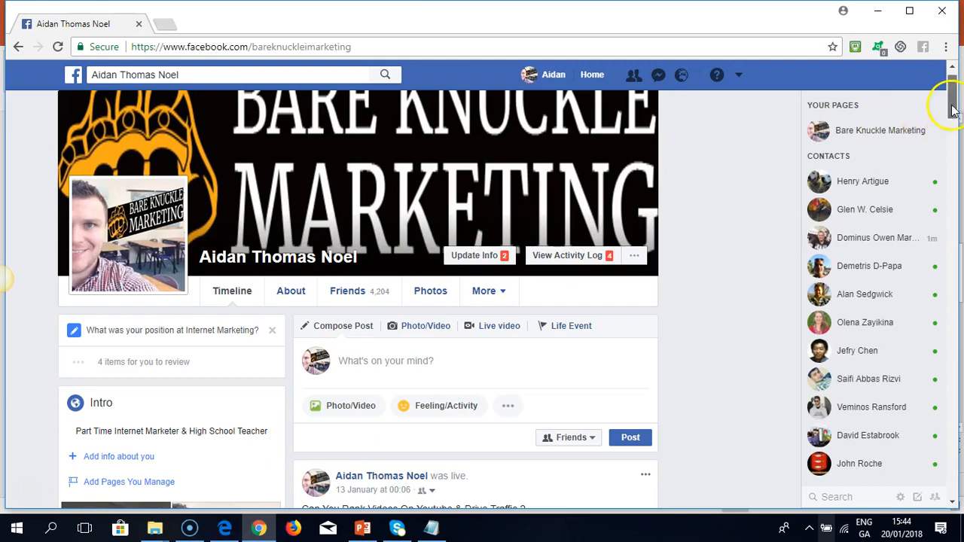
{"action": "scroll", "scroll_direction": "down", "scroll_amount": 3}
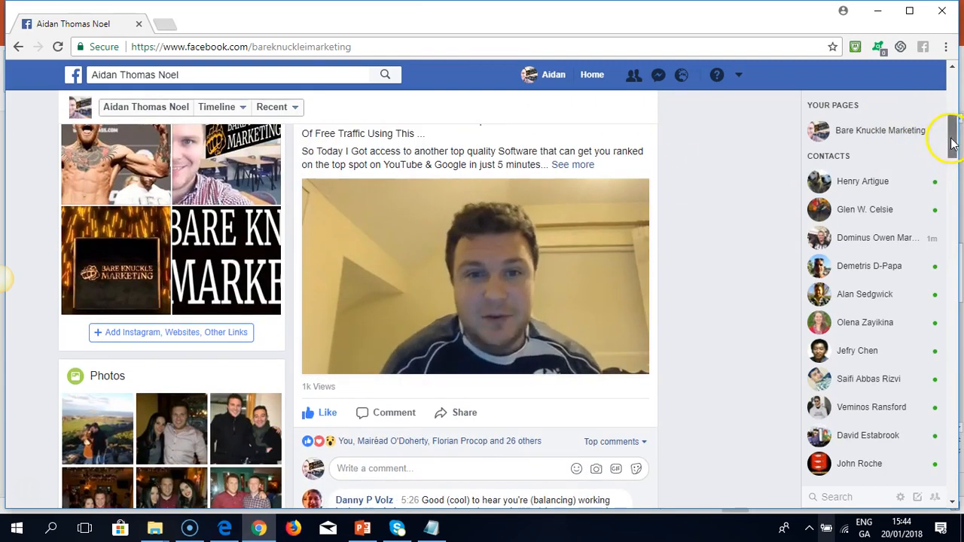
{"action": "scroll", "scroll_direction": "down", "scroll_amount": 3}
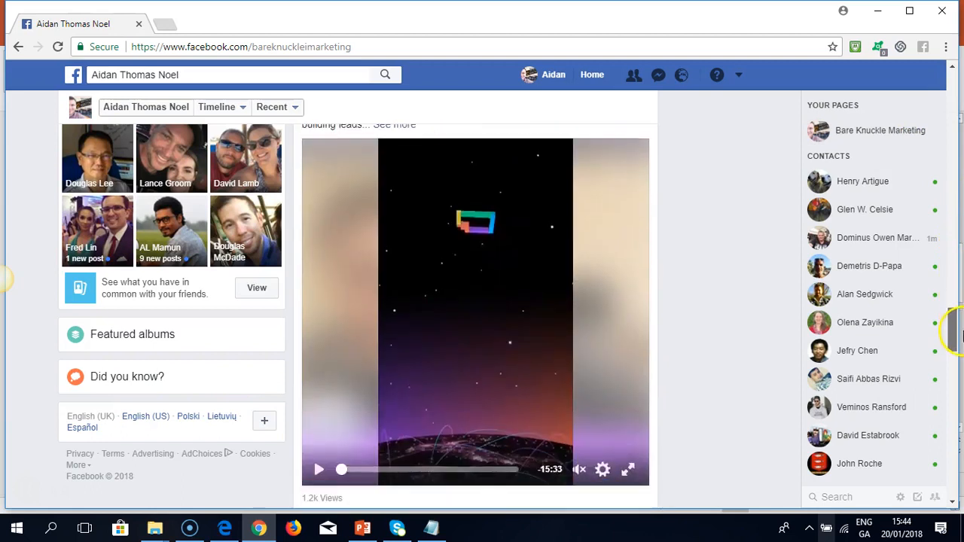
{"action": "left_click", "coordinate": [318, 470]}
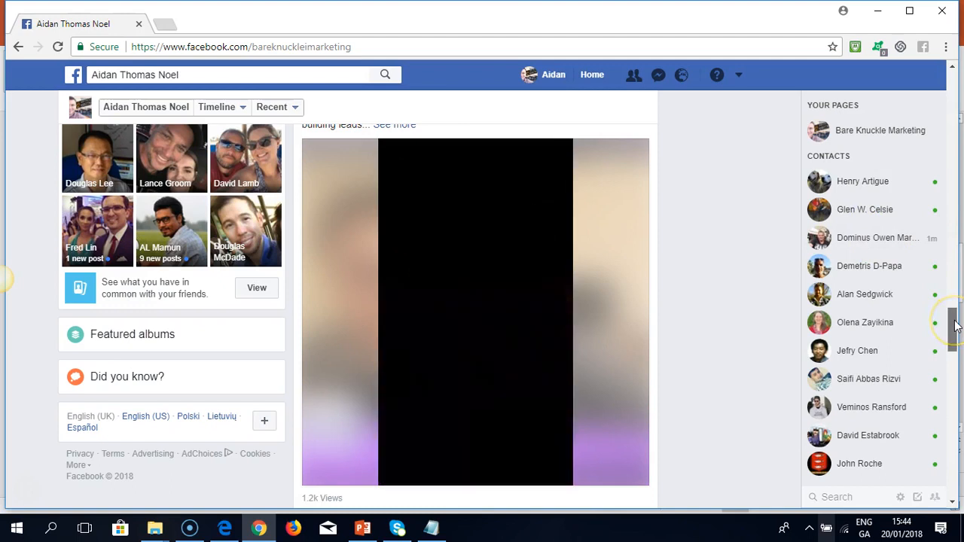
- Scroll the timeline back to the top with the post composer expanded
{"action": "scroll", "scroll_direction": "up", "scroll_amount": 3}
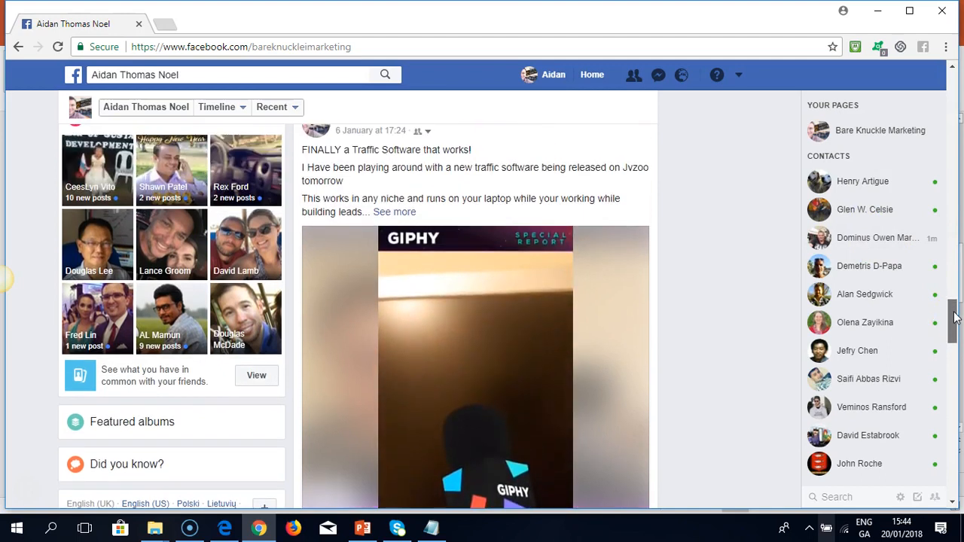
{"action": "scroll", "scroll_direction": "down", "scroll_amount": 3}
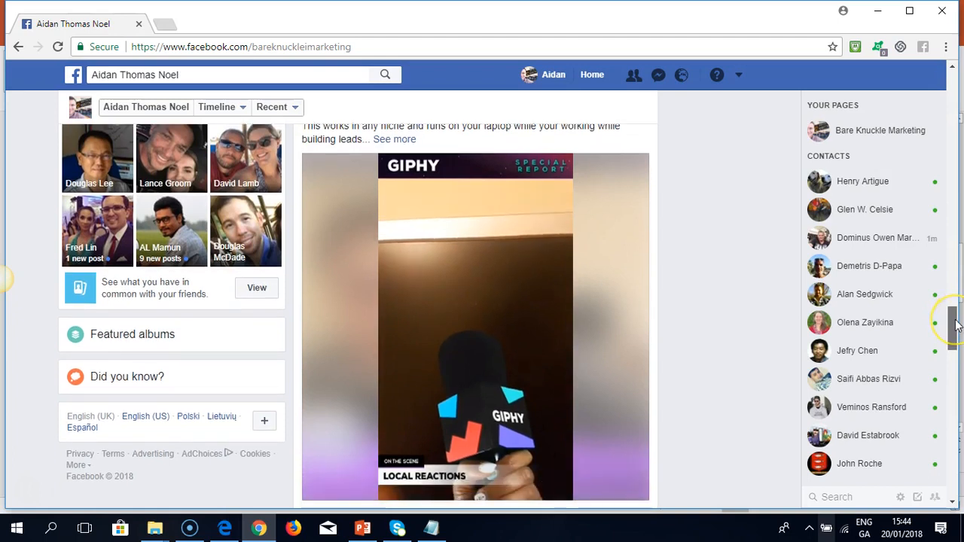
{"action": "scroll", "scroll_direction": "down", "scroll_amount": 3}
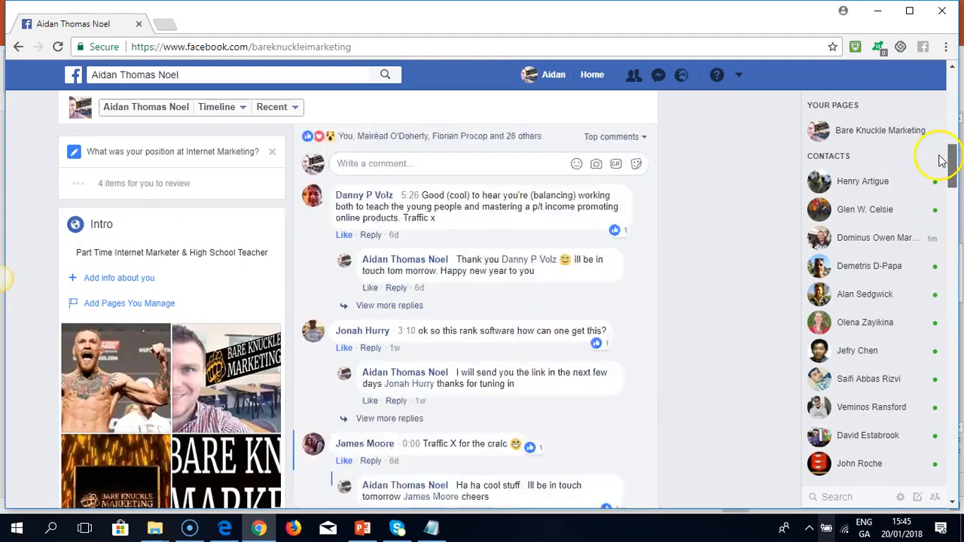
{"action": "scroll", "scroll_direction": "up", "scroll_amount": 3}
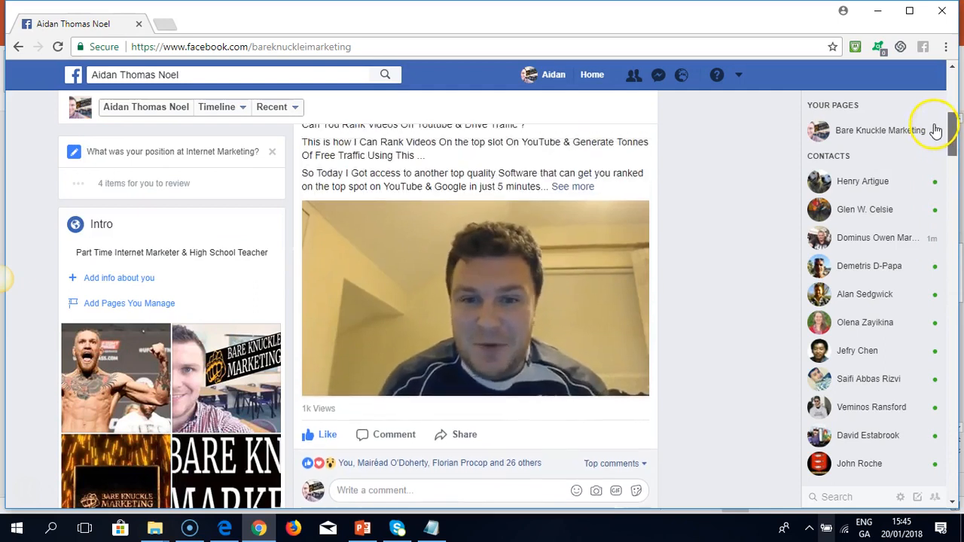
{"action": "scroll", "scroll_direction": "up", "scroll_amount": 3}
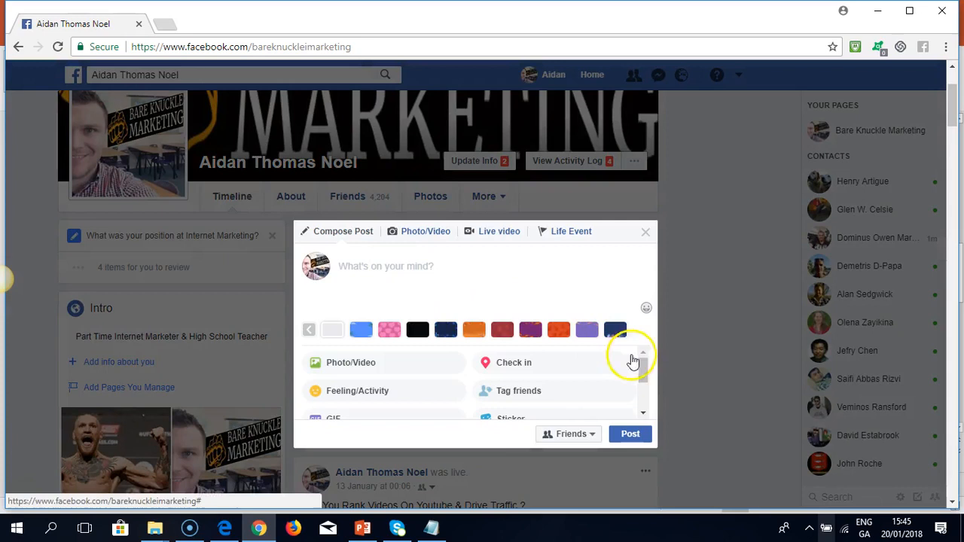
- Choose Live video in the composer to open the Create a live broadcast window
{"action": "scroll", "scroll_direction": "down", "scroll_amount": 3}
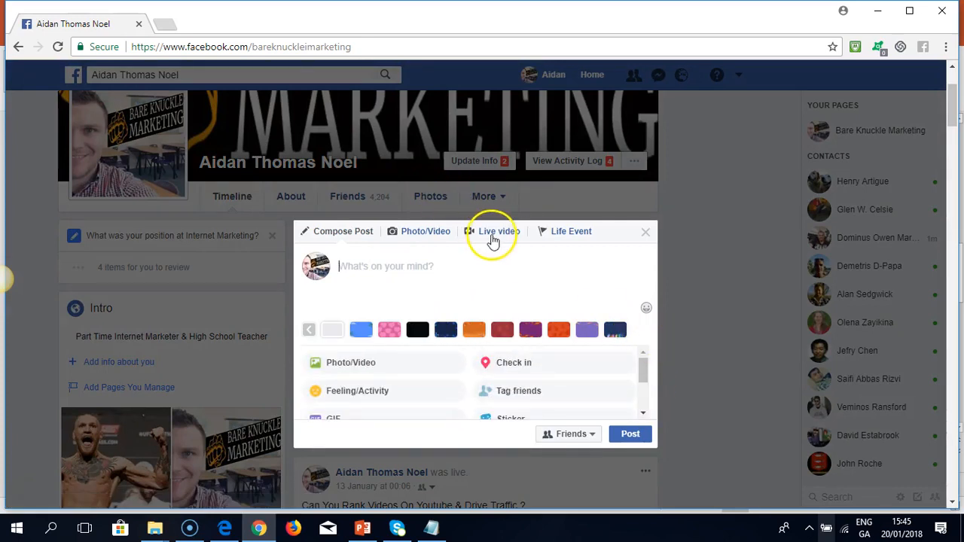
{"action": "left_click", "coordinate": [493, 231]}
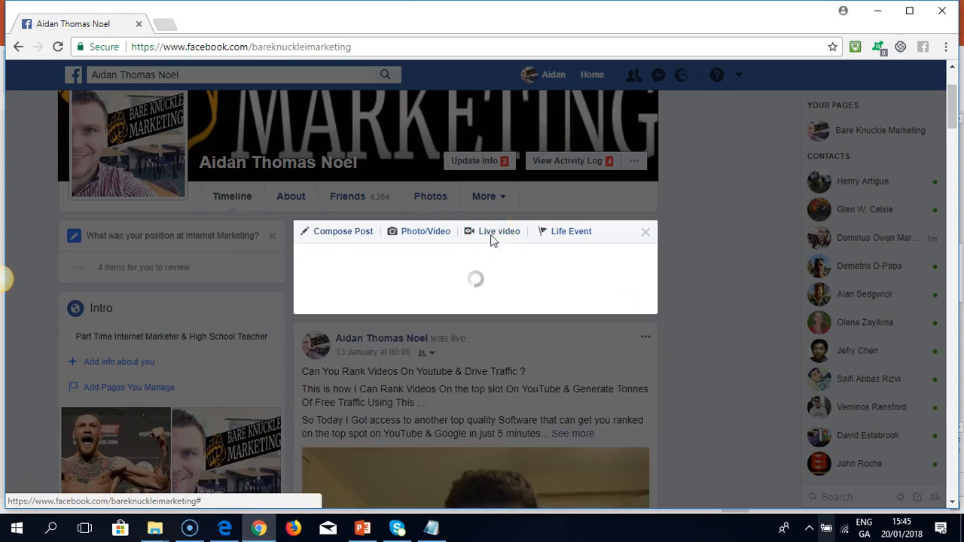
{"action": "left_click", "coordinate": [498, 231]}
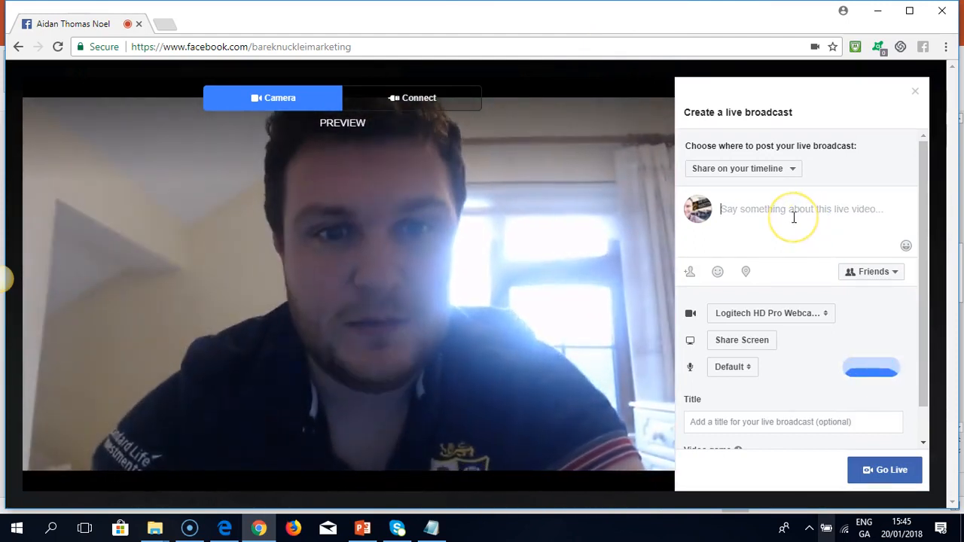
- Enter 'Test' as the live video description and choose Share Screen
{"action": "type", "text": "T"}
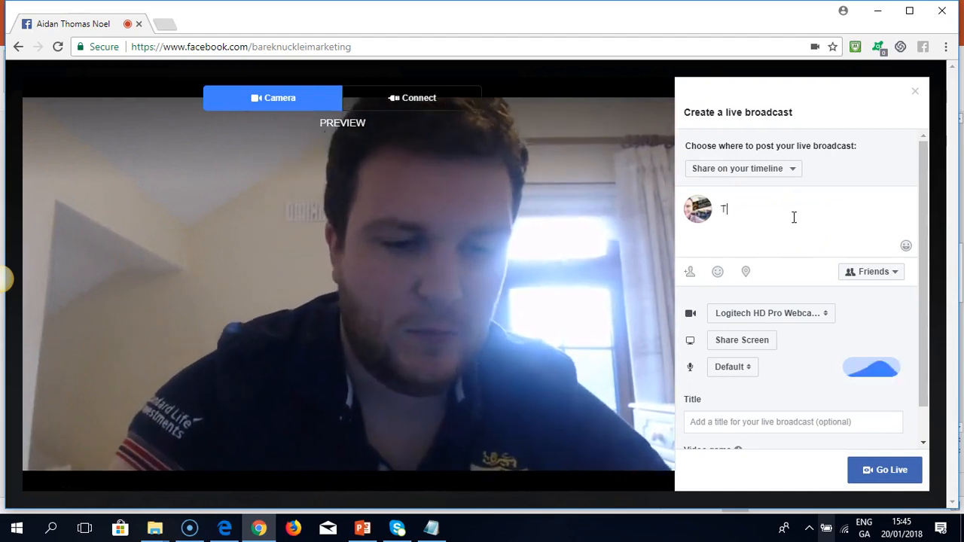
{"action": "type", "text": "est"}
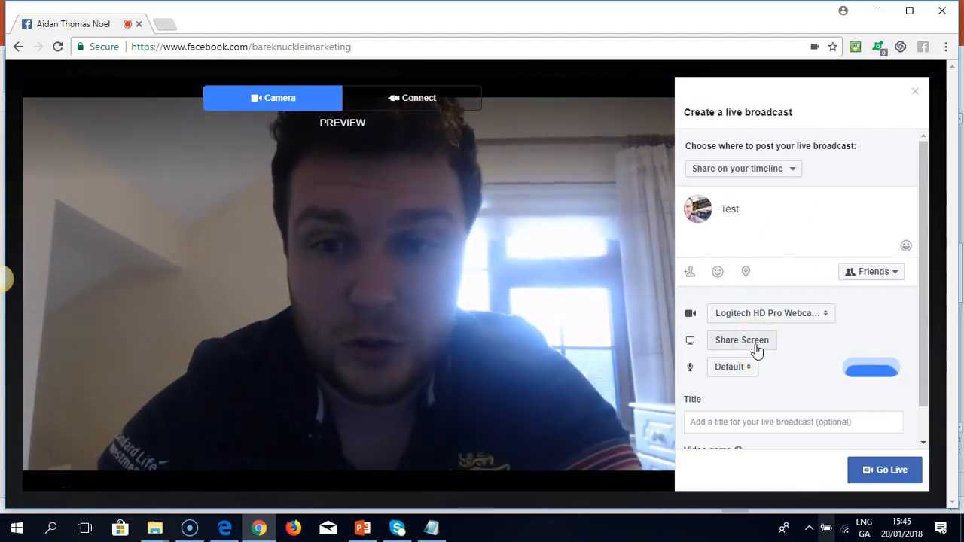
{"action": "left_click", "coordinate": [741, 339]}
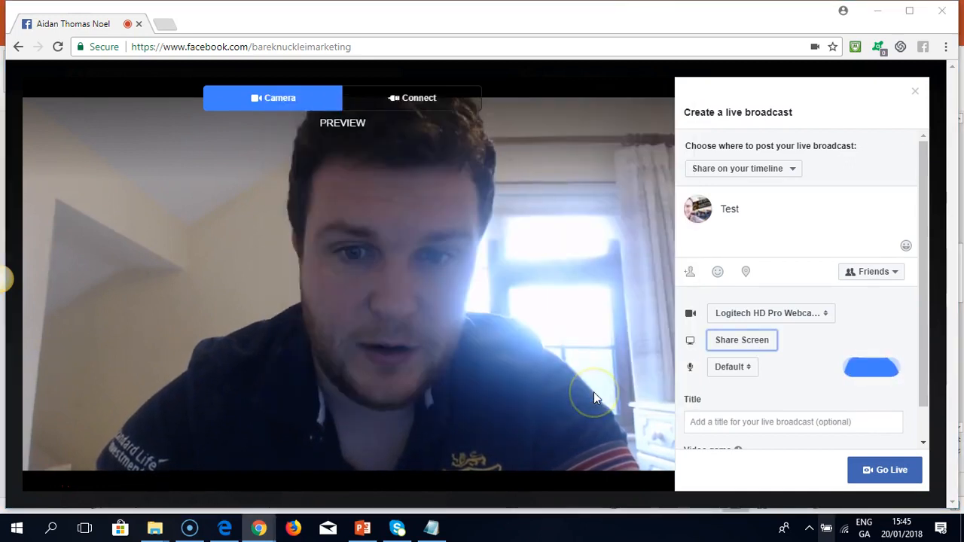
{"action": "left_click", "coordinate": [741, 340]}
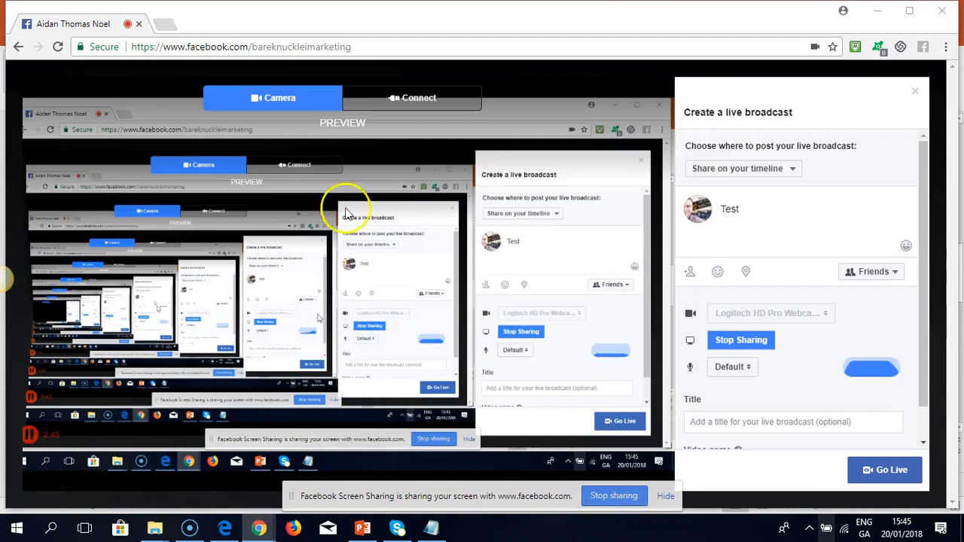
{"action": "mouse_move", "coordinate": [470, 242]}
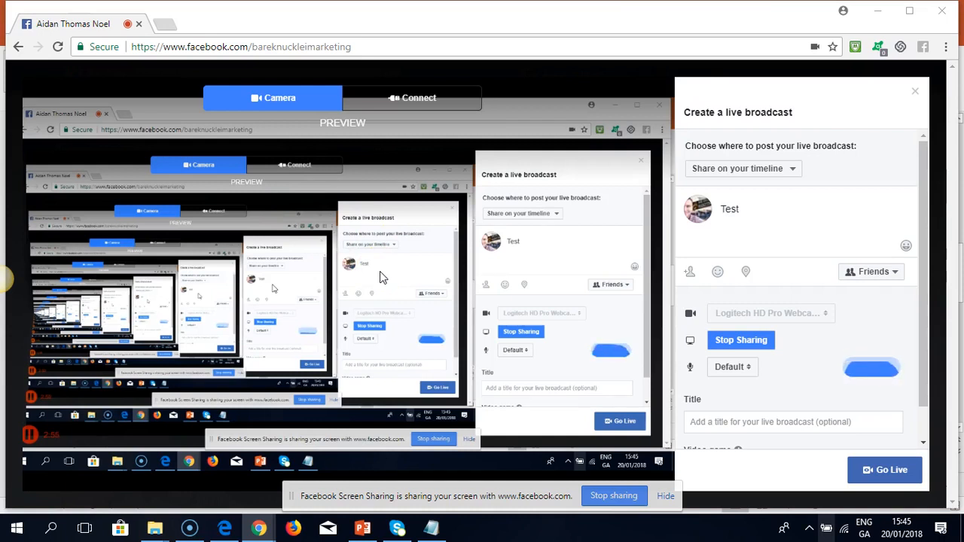
{"action": "left_click", "coordinate": [740, 340]}
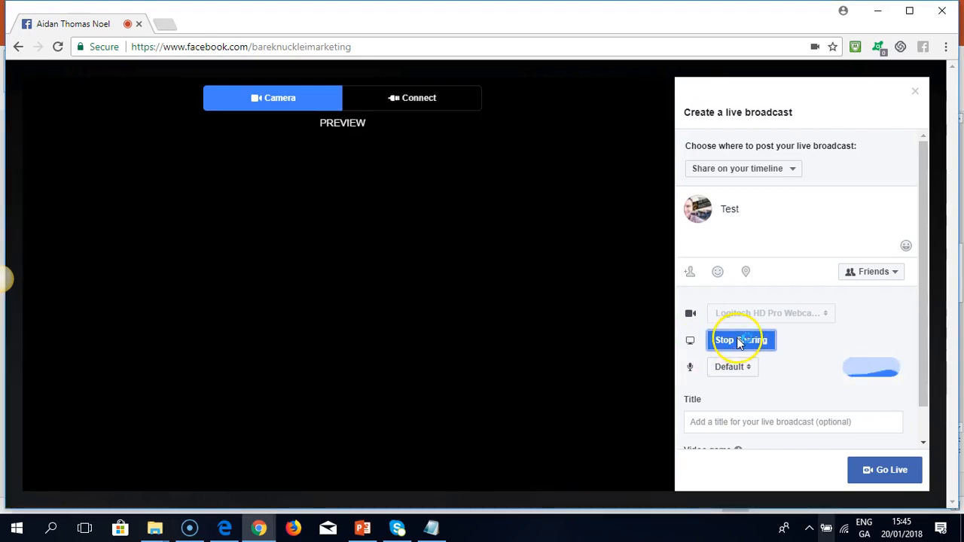
{"action": "left_click", "coordinate": [739, 340]}
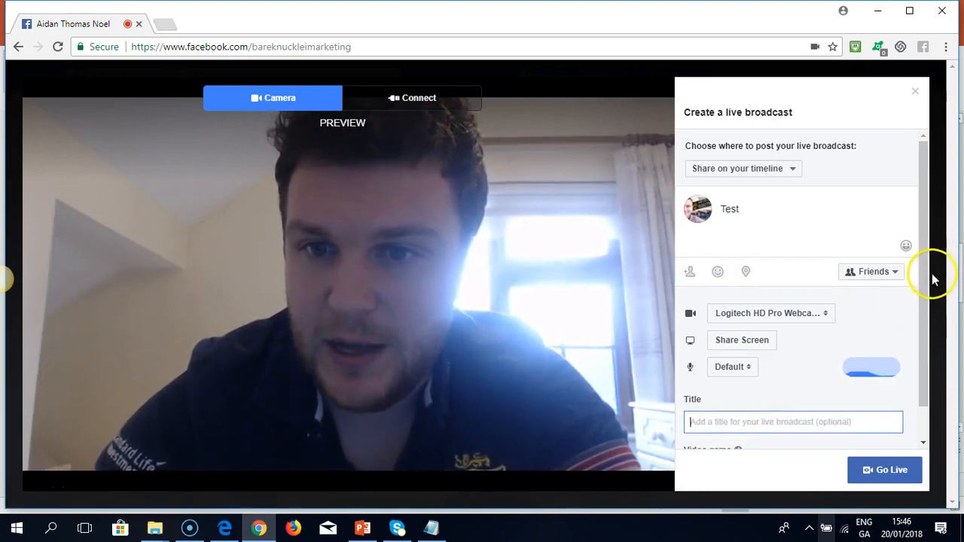
{"action": "scroll", "scroll_direction": "down", "scroll_amount": 3}
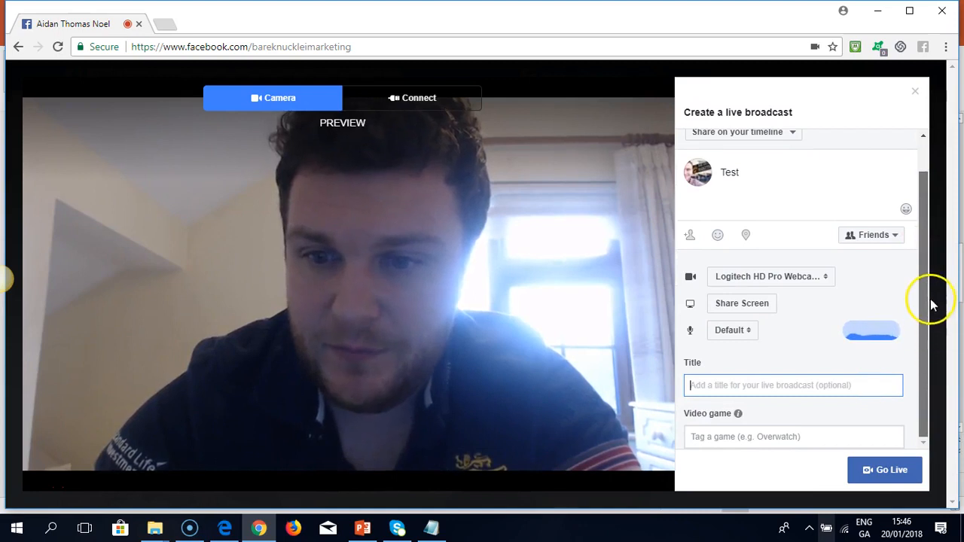
{"action": "scroll", "scroll_direction": "up", "scroll_amount": 3}
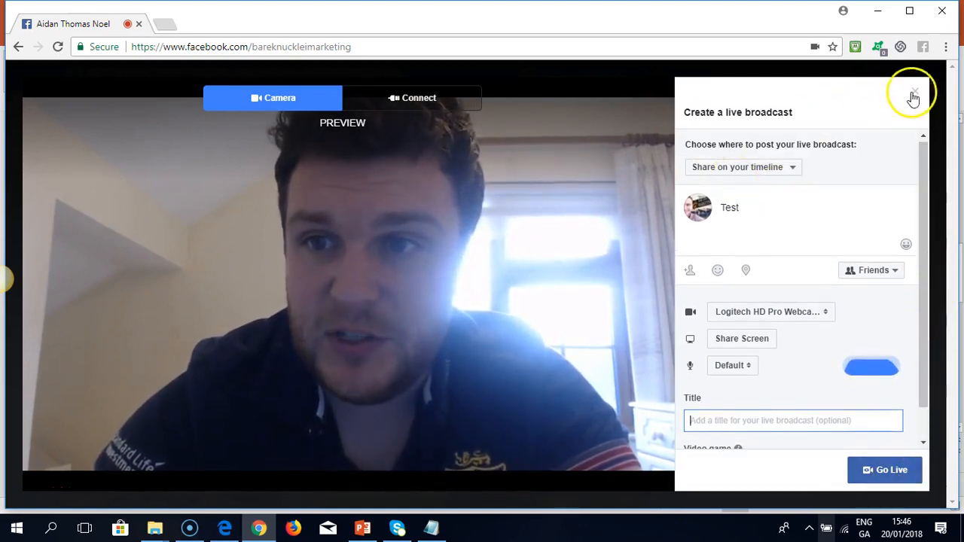
{"action": "left_click", "coordinate": [912, 94]}
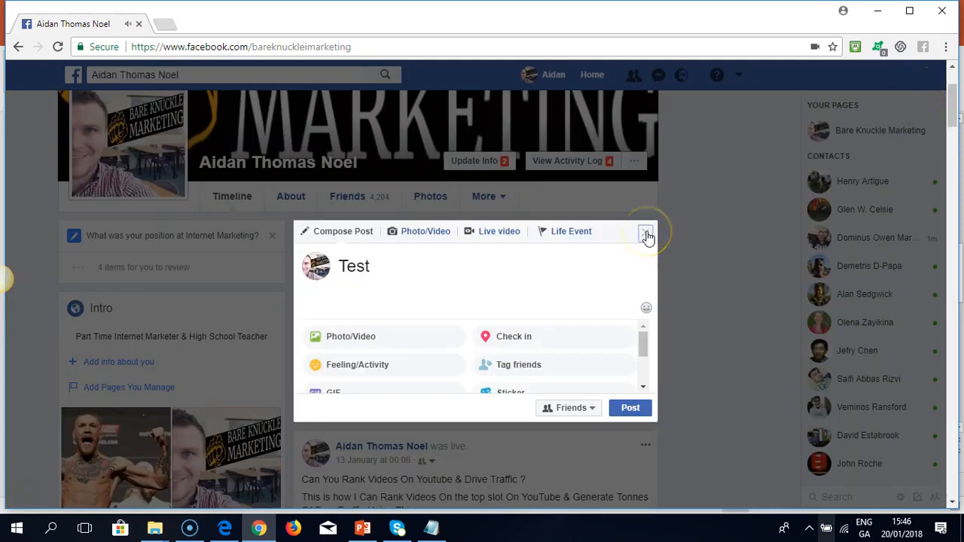
- Collapse the post composer and scroll the timeline to the live video post
{"action": "left_click", "coordinate": [645, 232]}
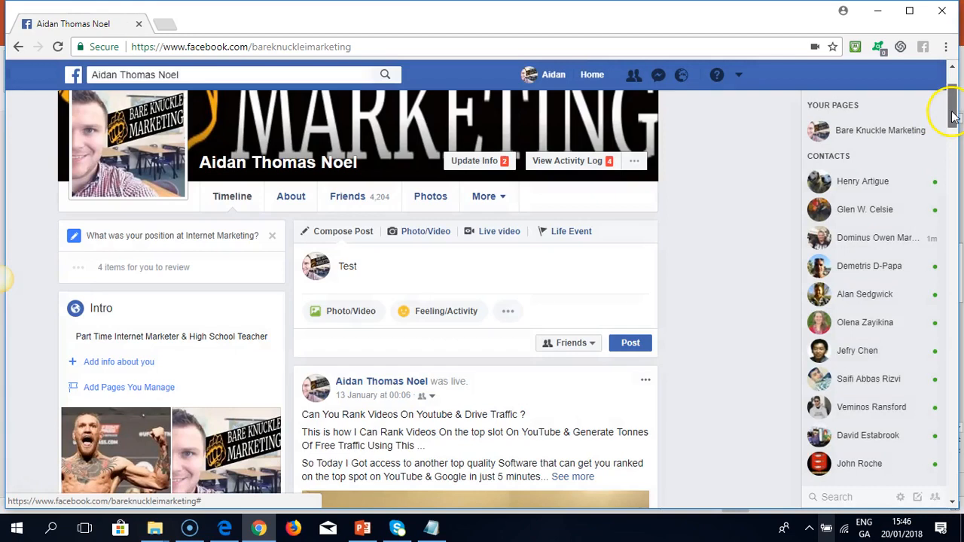
{"action": "scroll", "scroll_direction": "down", "scroll_amount": 3}
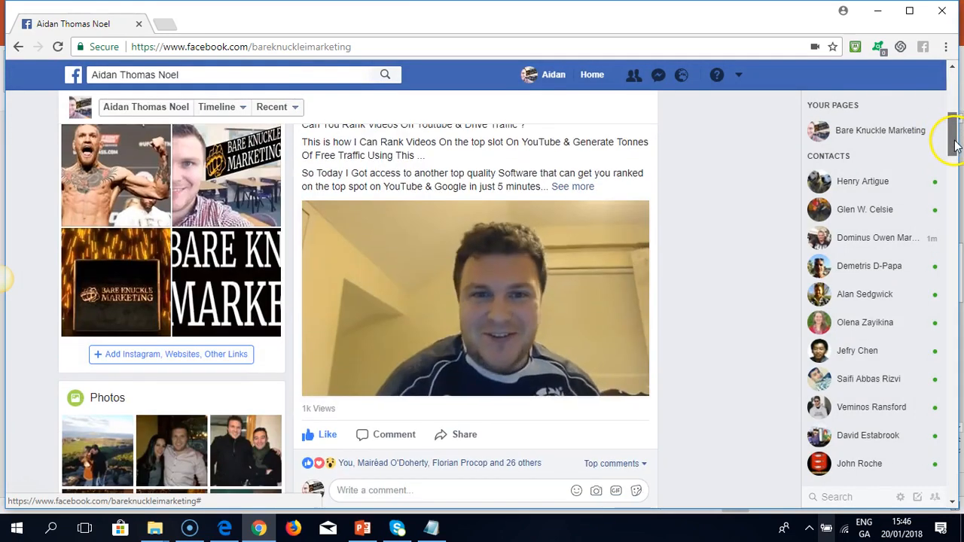
{"action": "scroll", "scroll_direction": "down", "scroll_amount": 3}
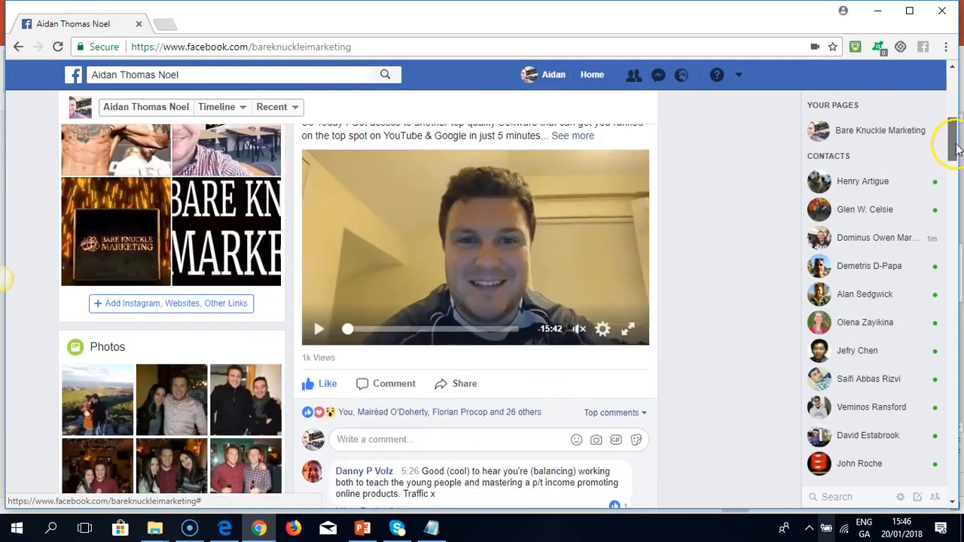
{"action": "scroll", "scroll_direction": "down", "scroll_amount": 3}
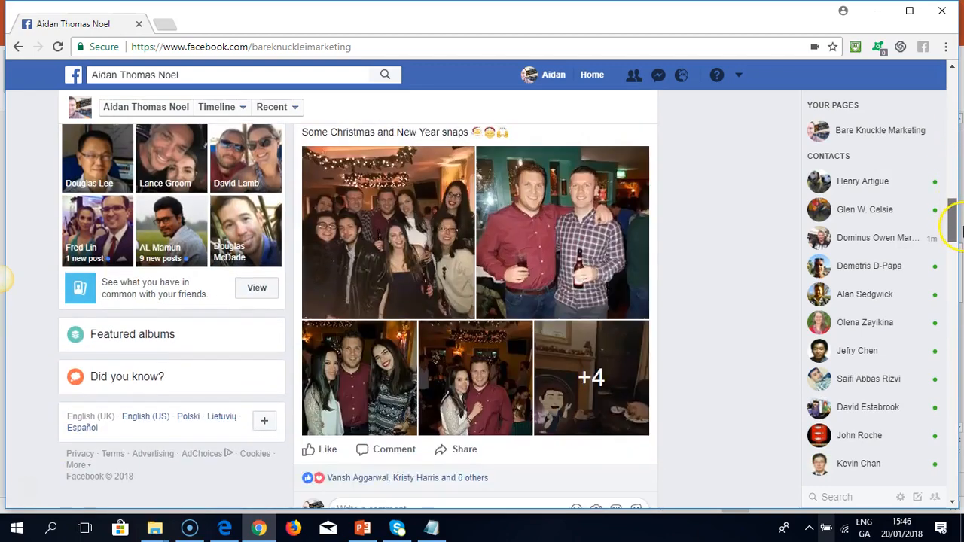
{"action": "scroll", "scroll_direction": "down", "scroll_amount": 3}
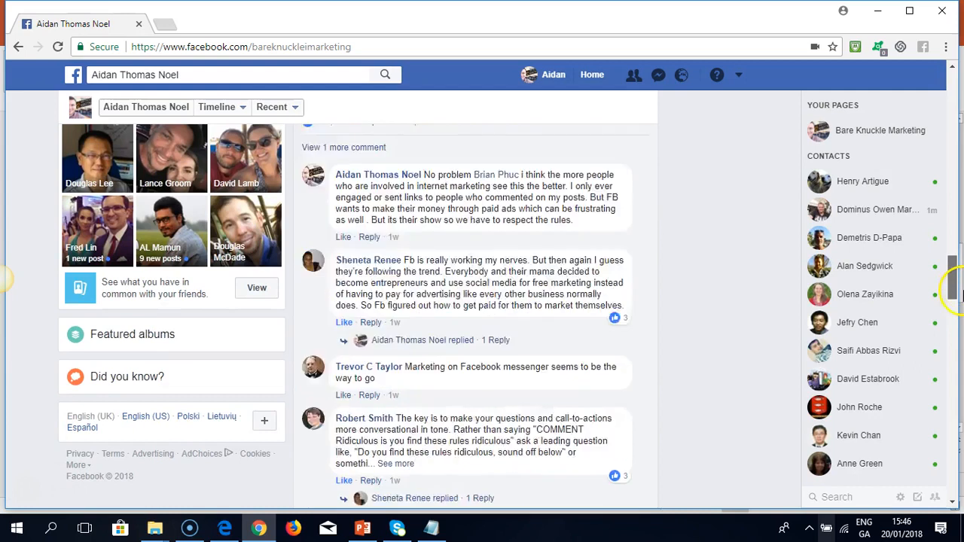
{"action": "scroll", "scroll_direction": "up", "scroll_amount": 3}
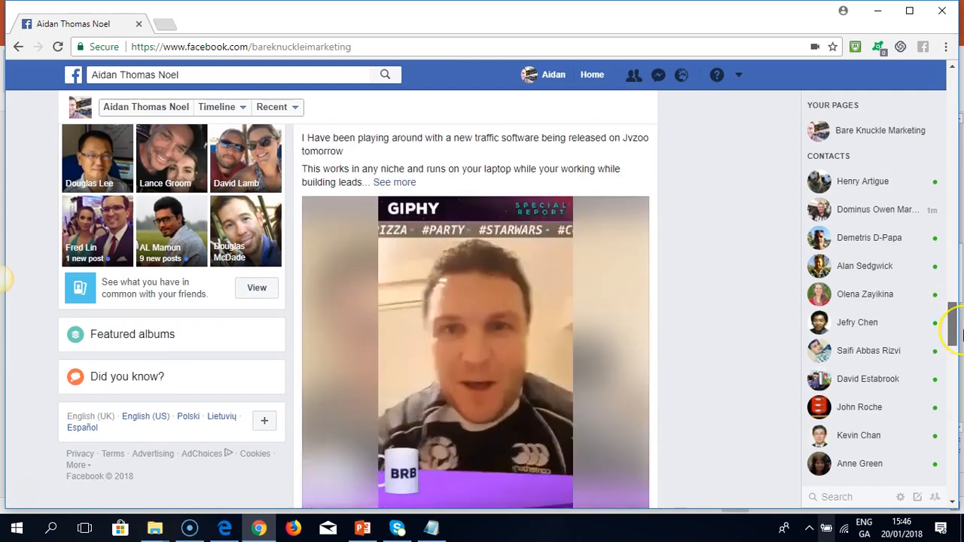
{"action": "scroll", "scroll_direction": "up", "scroll_amount": 3}
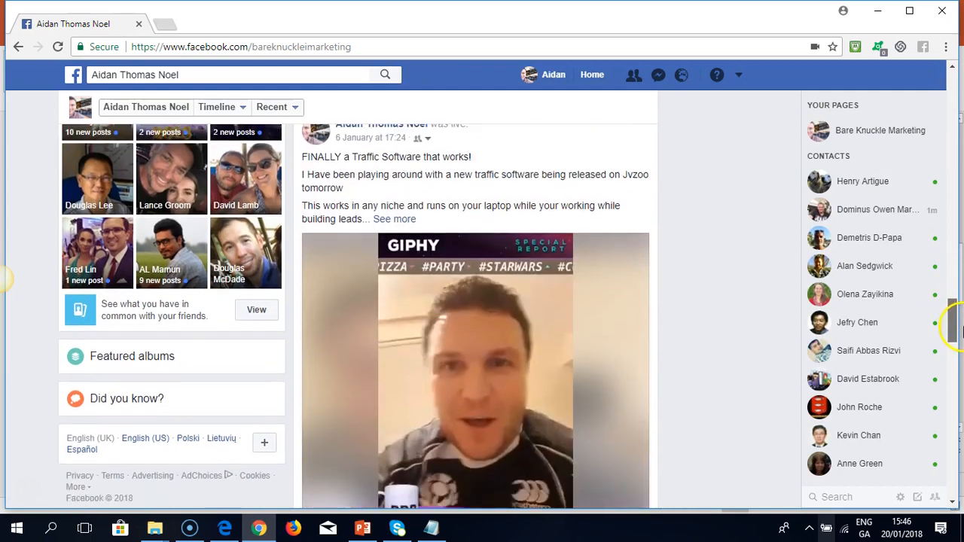
{"action": "scroll", "scroll_direction": "down", "scroll_amount": 3}
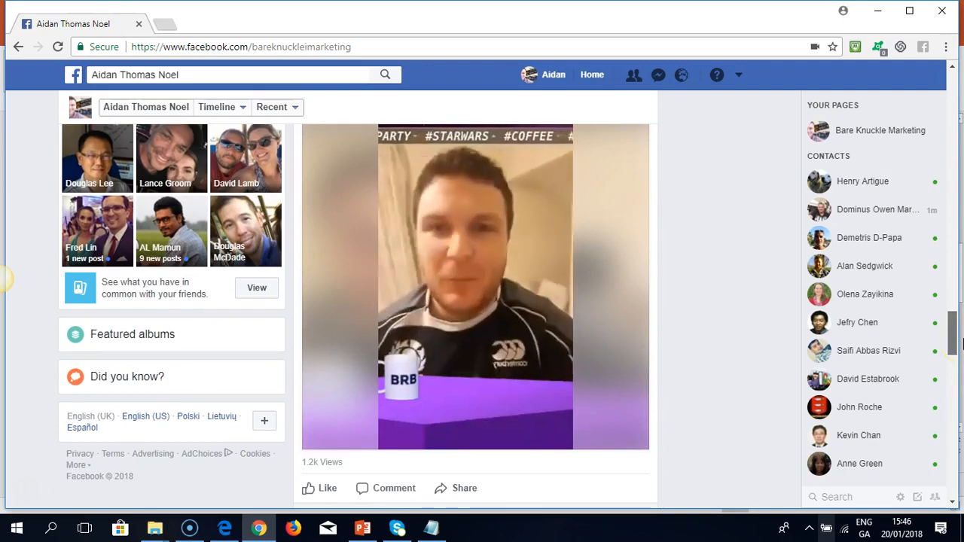
- Browse more timeline posts, then return to slide 3 in PowerPoint
{"action": "scroll", "scroll_direction": "up", "scroll_amount": 3}
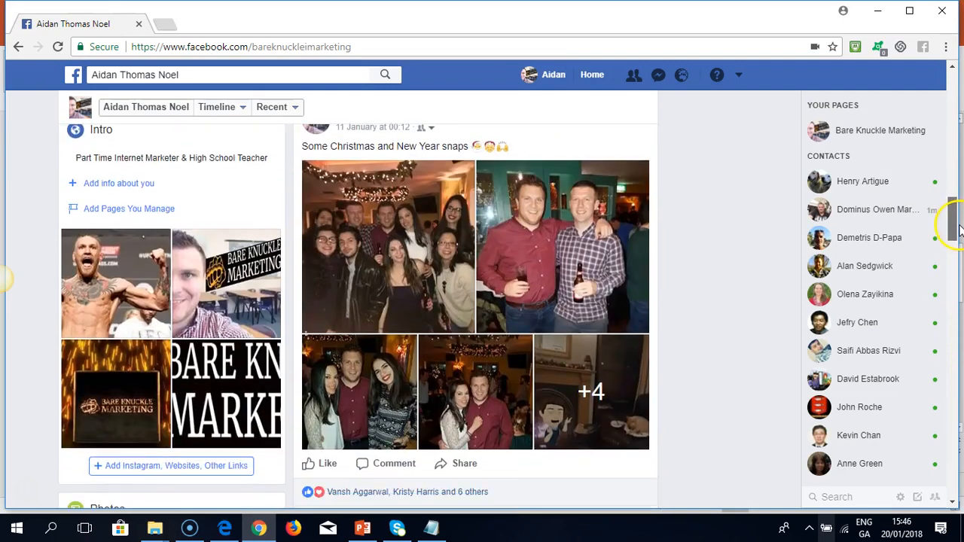
{"action": "scroll", "scroll_direction": "up", "scroll_amount": 3}
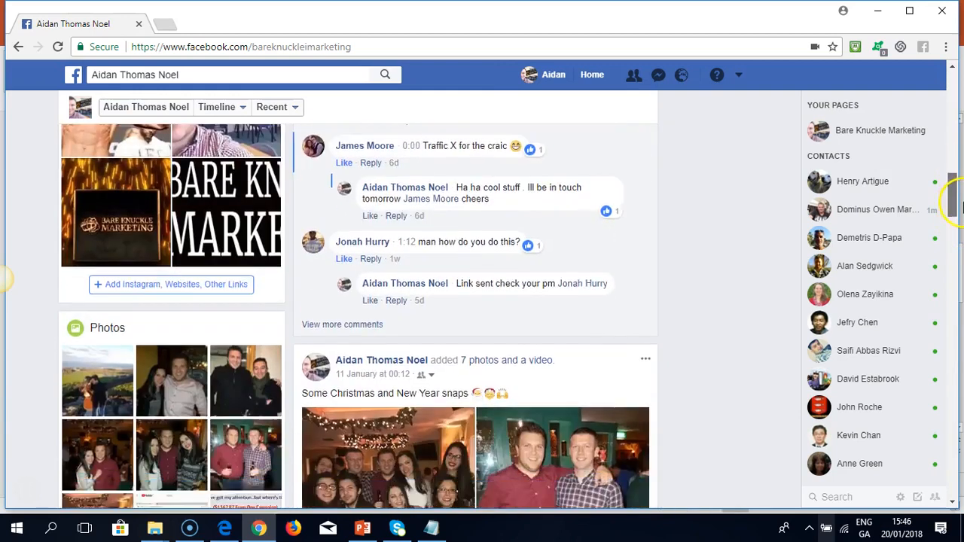
{"action": "scroll", "scroll_direction": "down", "scroll_amount": 3}
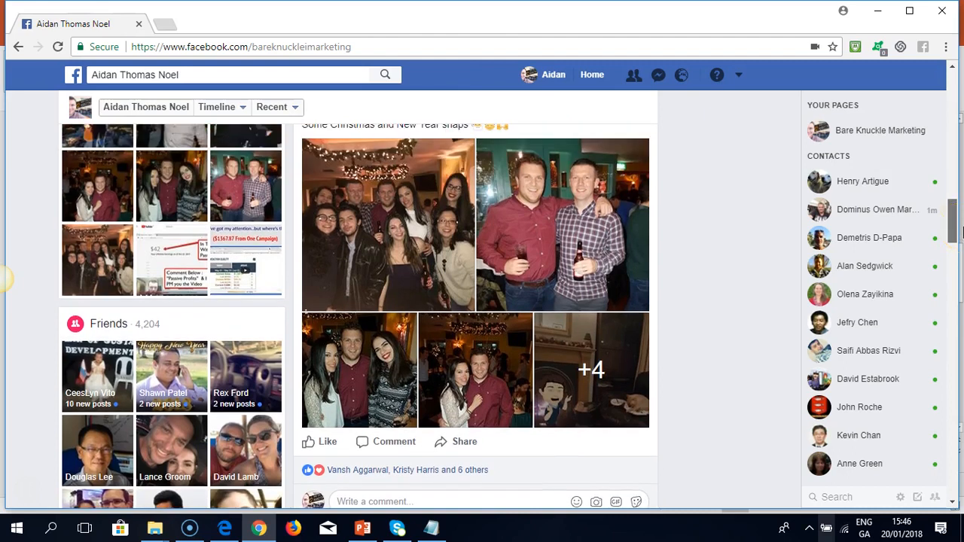
{"action": "scroll", "scroll_direction": "up", "scroll_amount": 3}
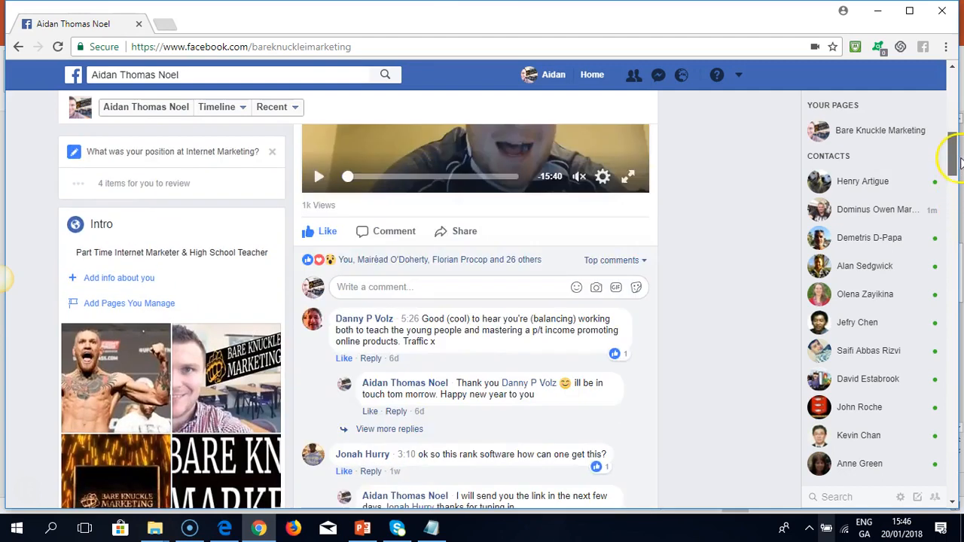
{"action": "scroll", "scroll_direction": "up", "scroll_amount": 3}
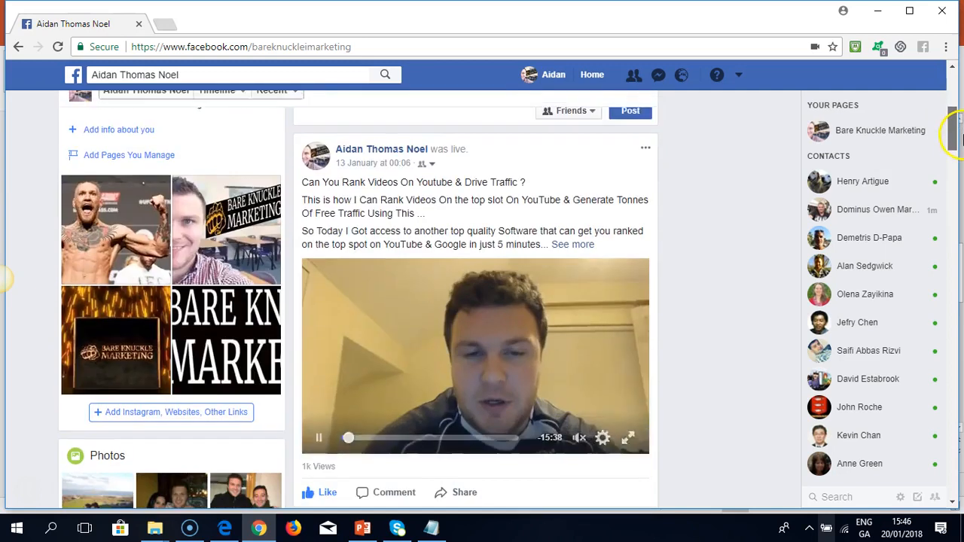
{"action": "scroll", "scroll_direction": "down", "scroll_amount": 3}
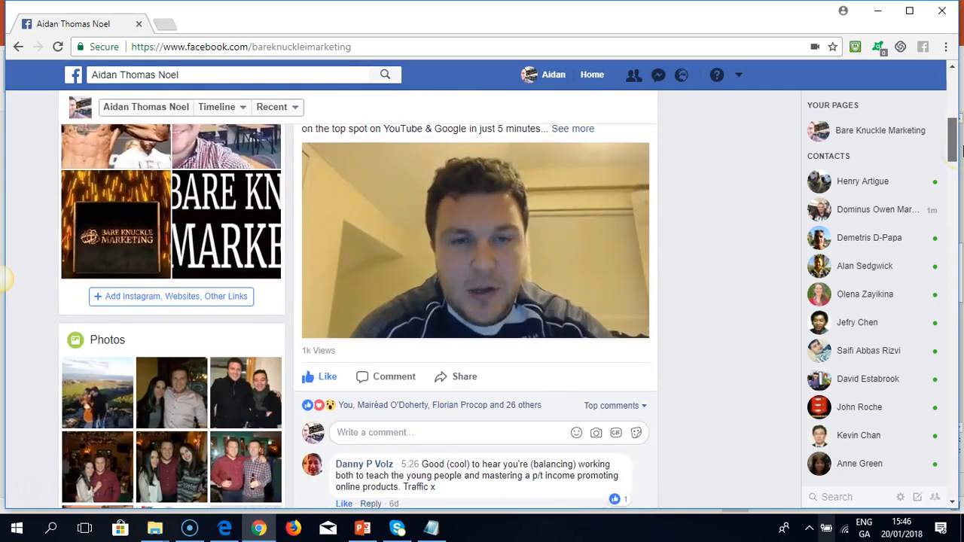
{"action": "left_click", "coordinate": [475, 239]}
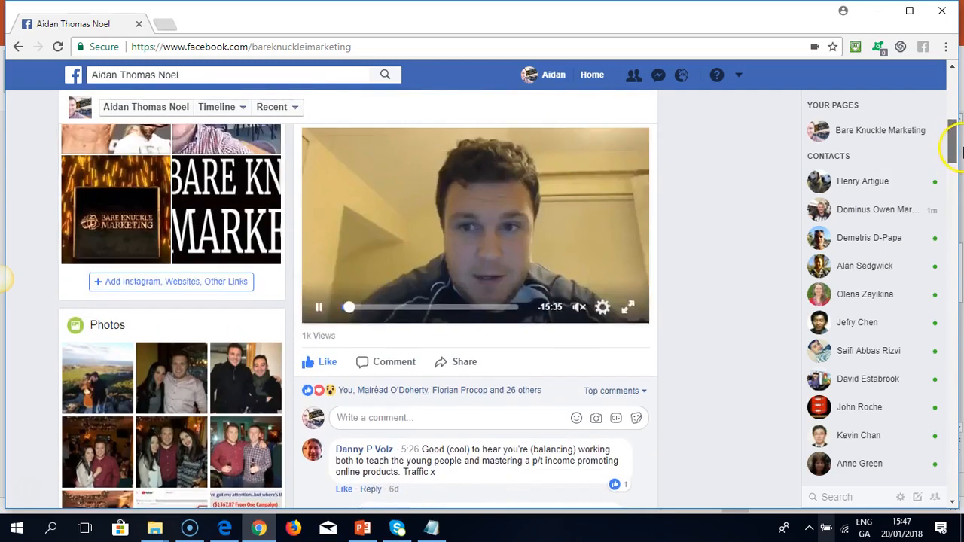
{"action": "left_click", "coordinate": [362, 527]}
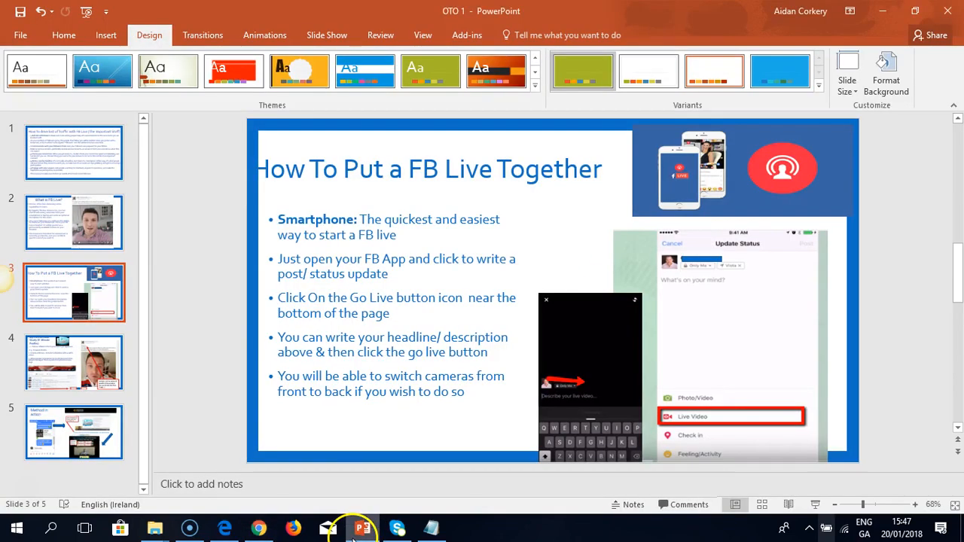
{"action": "mouse_move", "coordinate": [68, 365]}
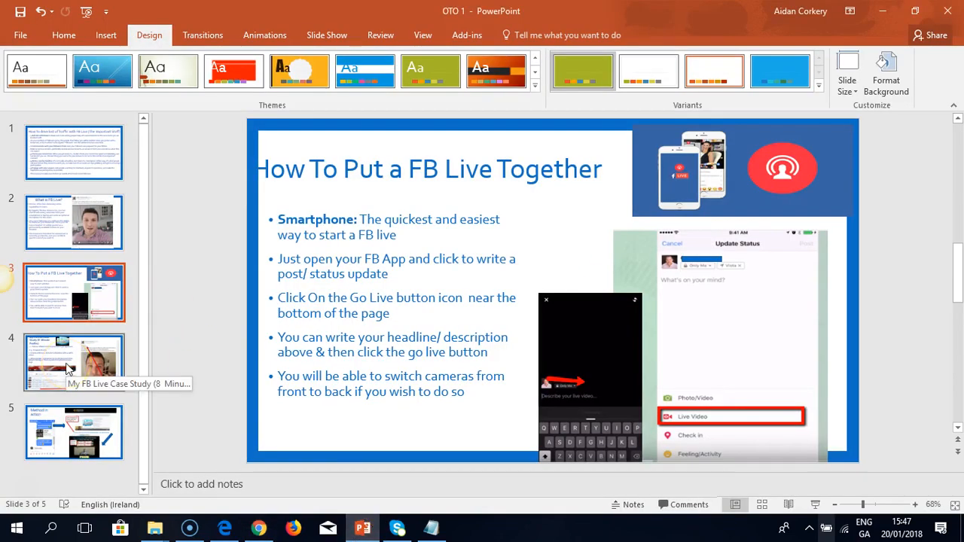
{"action": "mouse_move", "coordinate": [87, 346]}
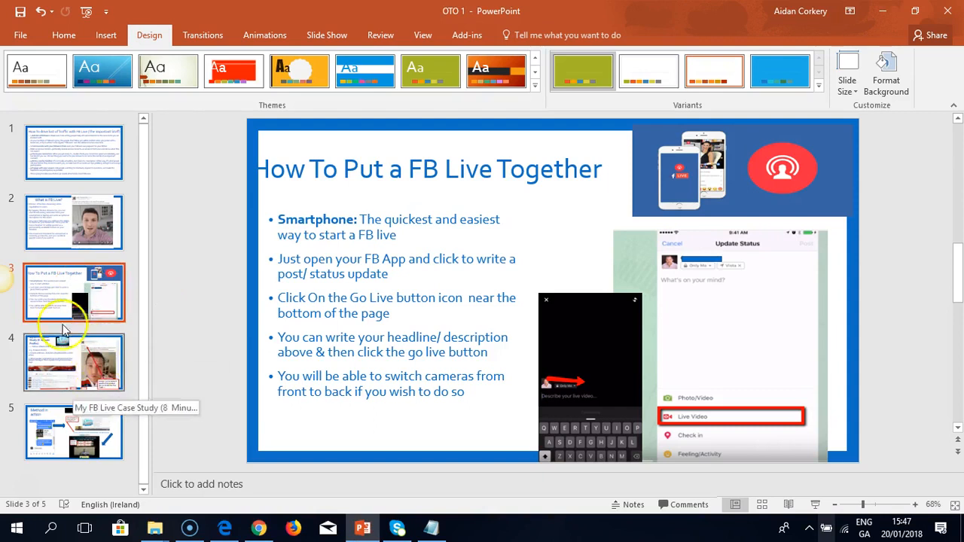
{"action": "mouse_move", "coordinate": [94, 428]}
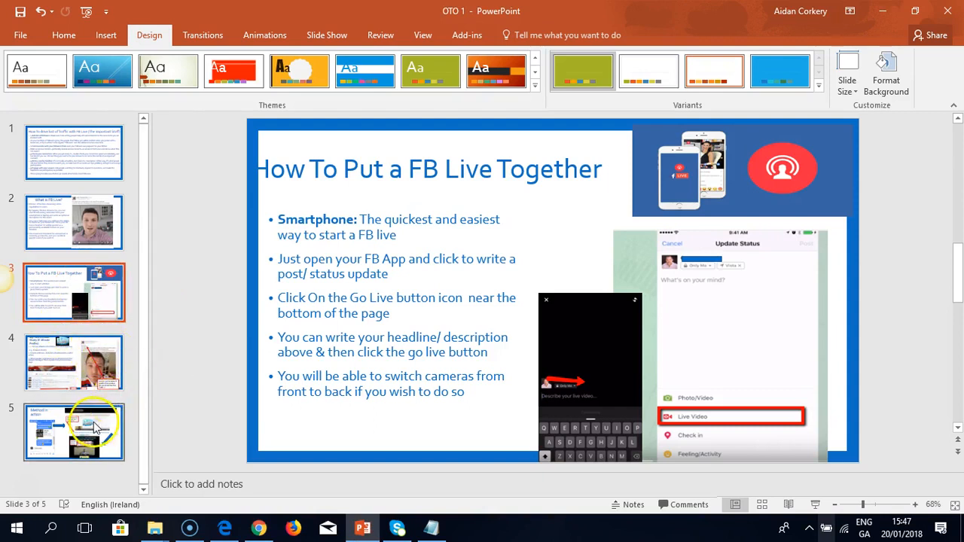
{"action": "left_click", "coordinate": [74, 432]}
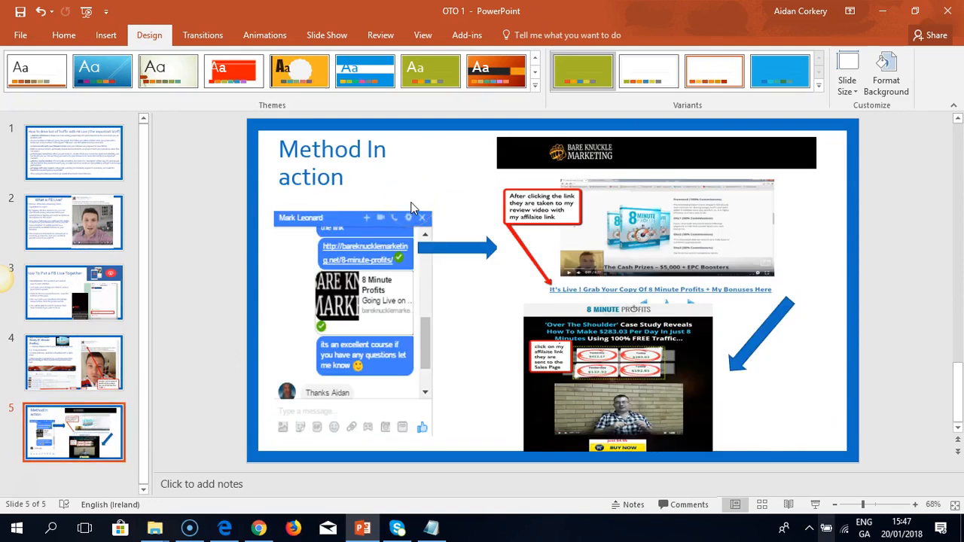
{"action": "mouse_move", "coordinate": [356, 218]}
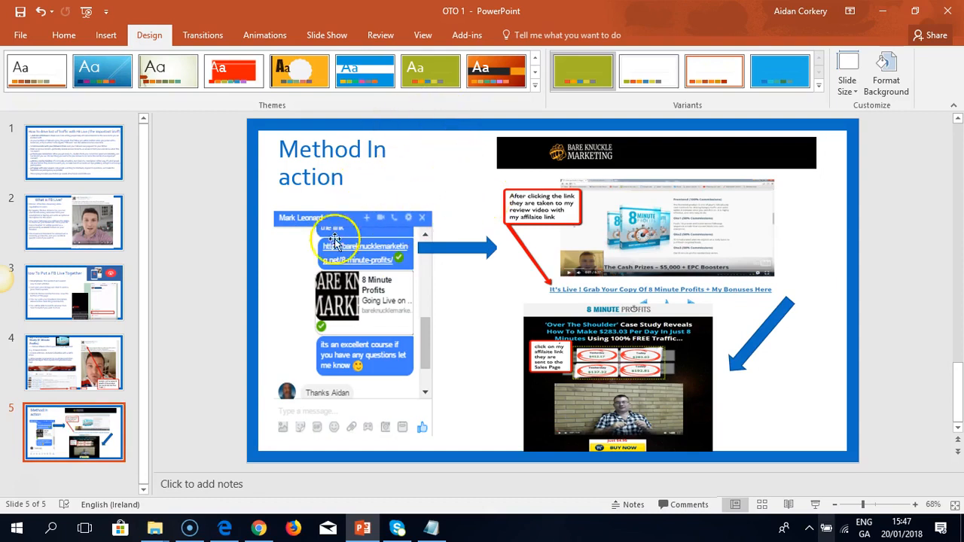
{"action": "mouse_move", "coordinate": [444, 207]}
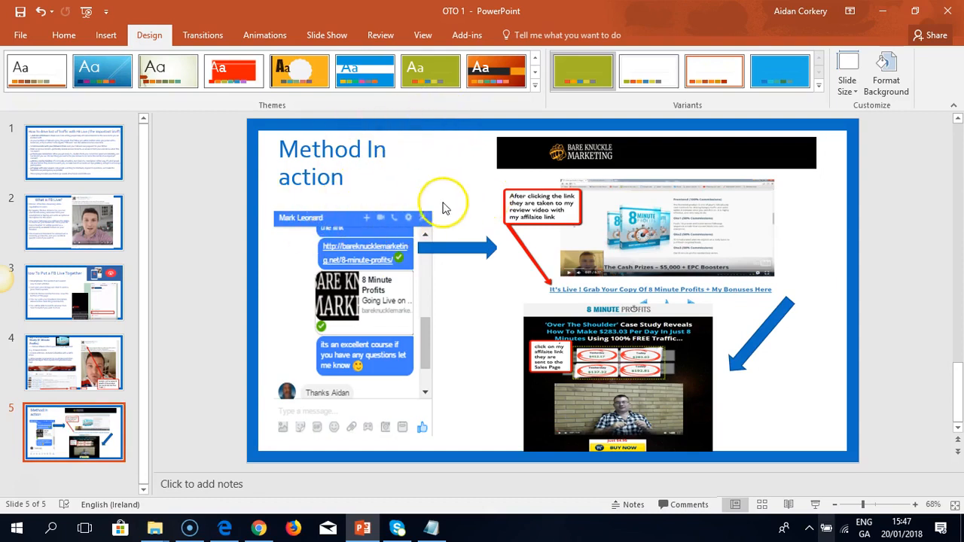
{"action": "mouse_move", "coordinate": [338, 208]}
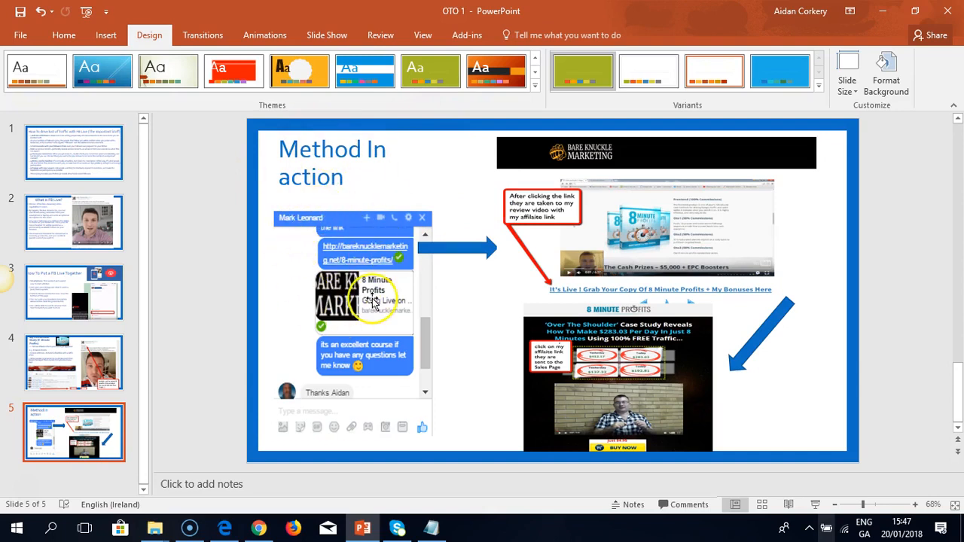
{"action": "mouse_move", "coordinate": [296, 238]}
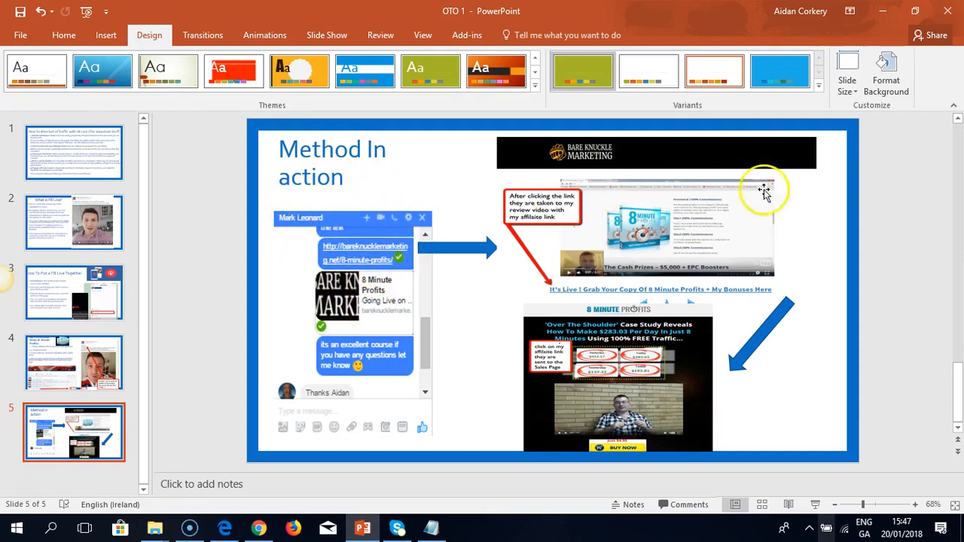
{"action": "mouse_move", "coordinate": [646, 297]}
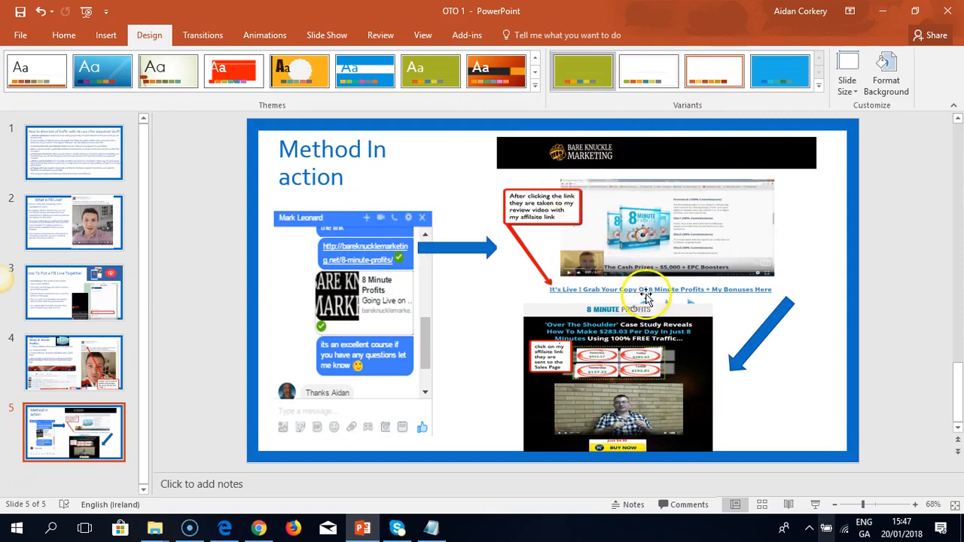
{"action": "mouse_move", "coordinate": [659, 300]}
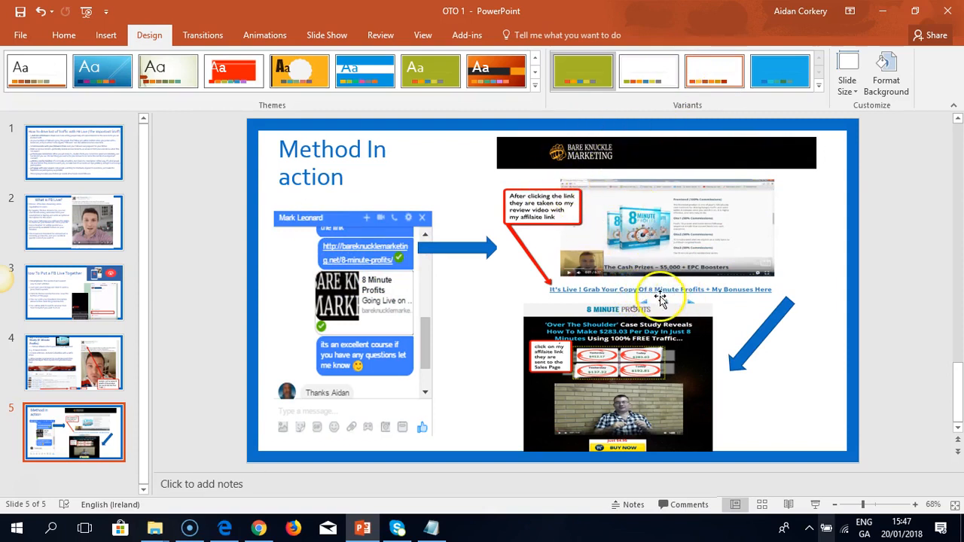
{"action": "mouse_move", "coordinate": [678, 328]}
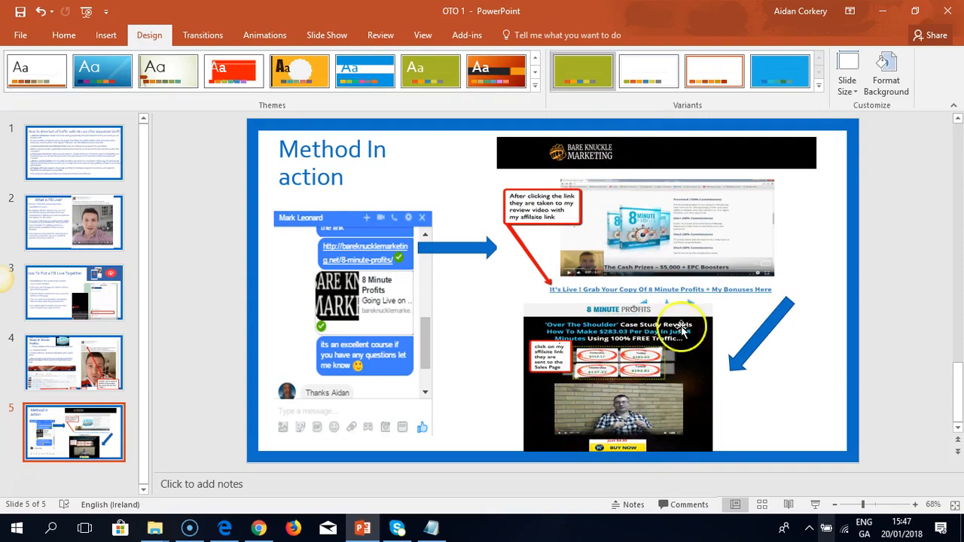
{"action": "mouse_move", "coordinate": [652, 432]}
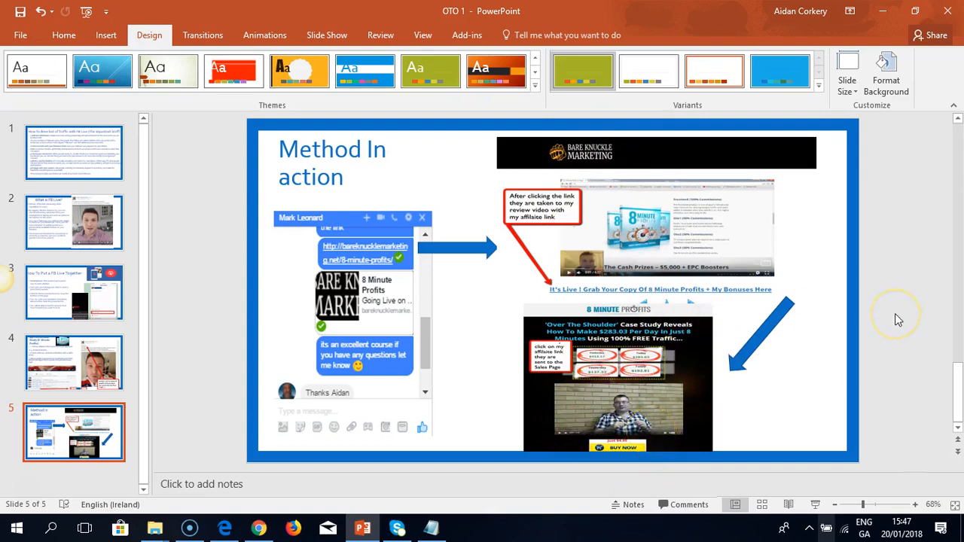
{"action": "mouse_move", "coordinate": [895, 316]}
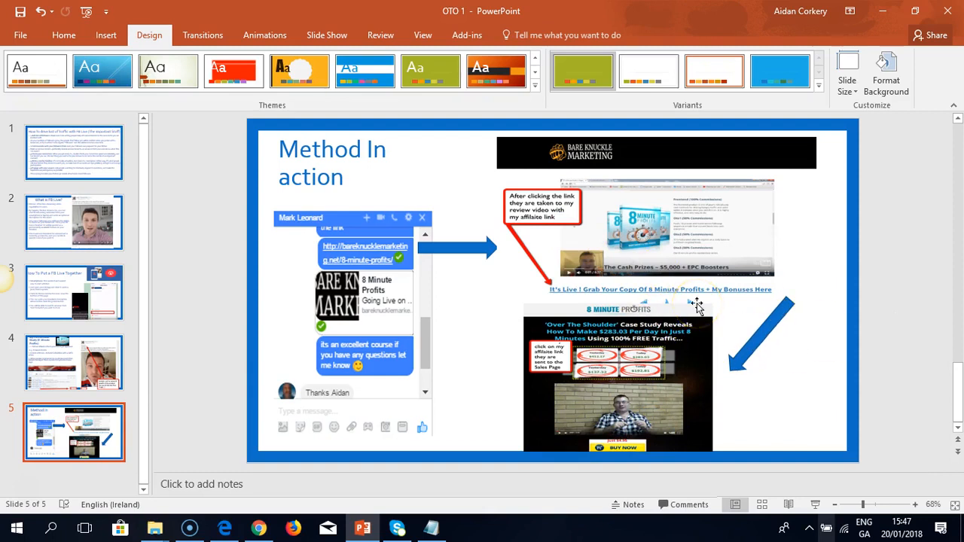
{"action": "mouse_move", "coordinate": [482, 265]}
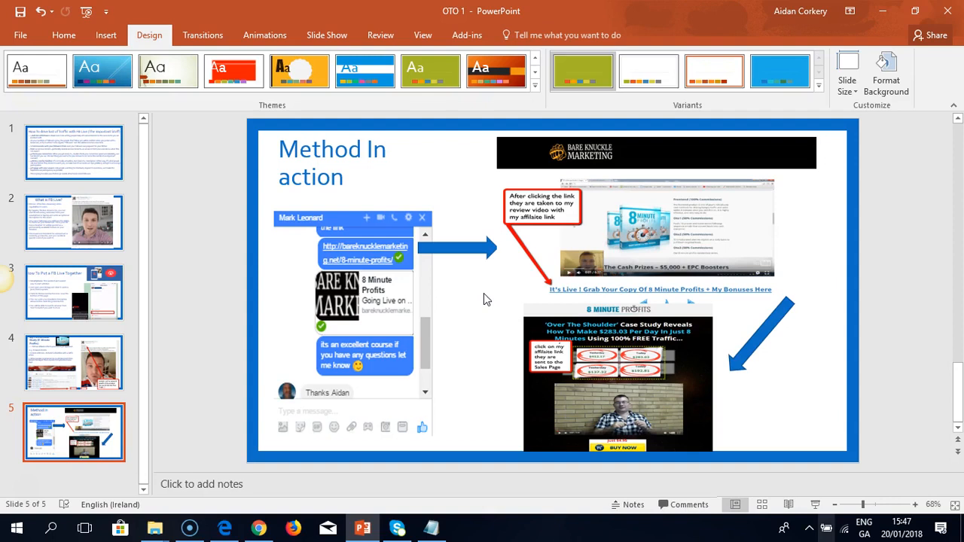
{"action": "mouse_move", "coordinate": [546, 170]}
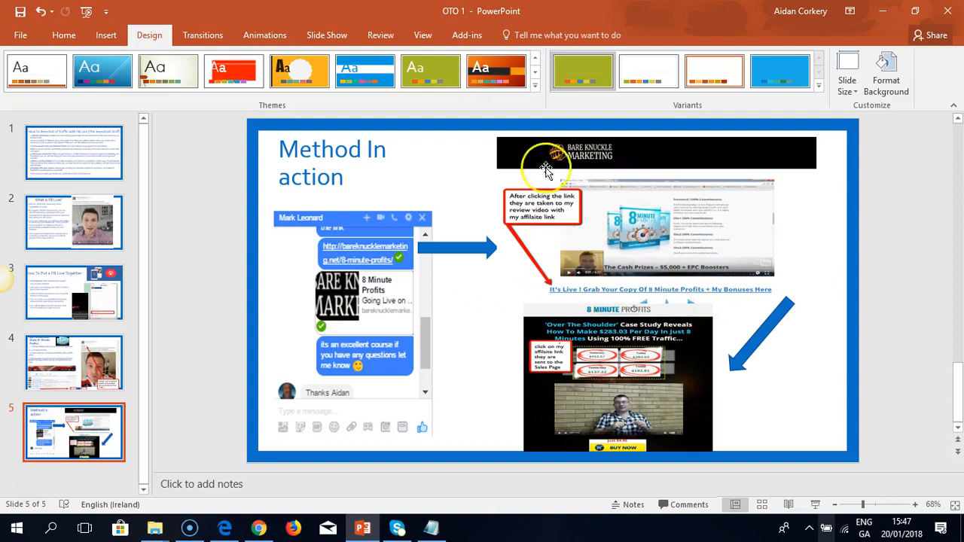
{"action": "mouse_move", "coordinate": [510, 301]}
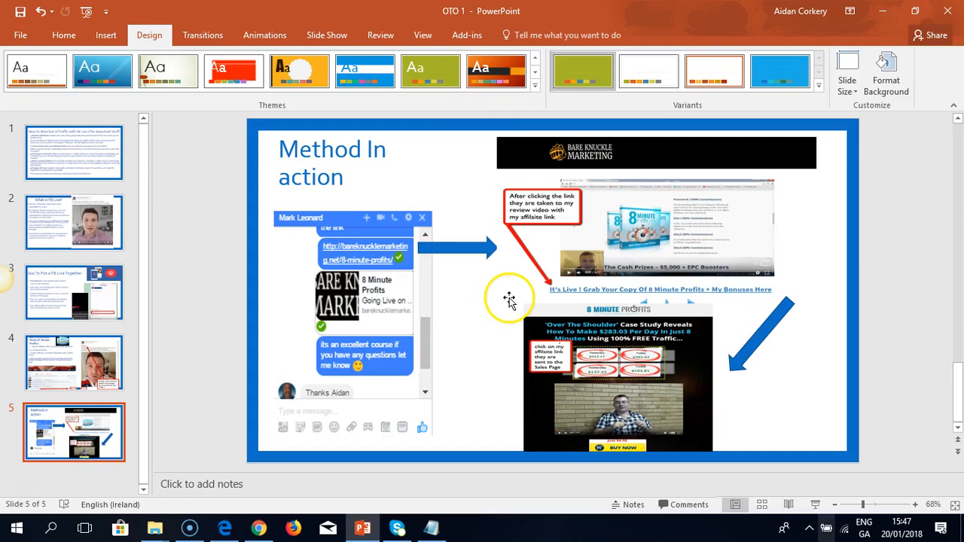
{"action": "mouse_move", "coordinate": [475, 382]}
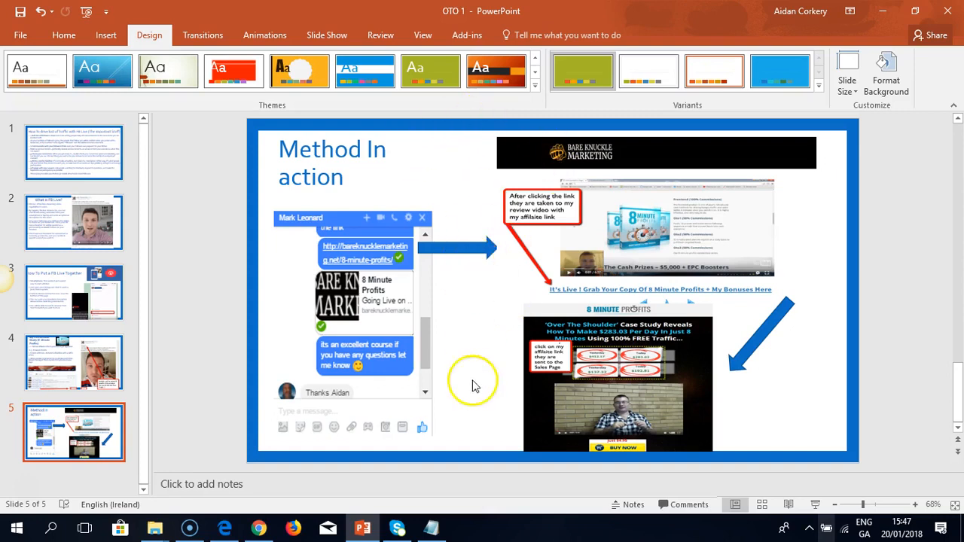
{"action": "mouse_move", "coordinate": [597, 307]}
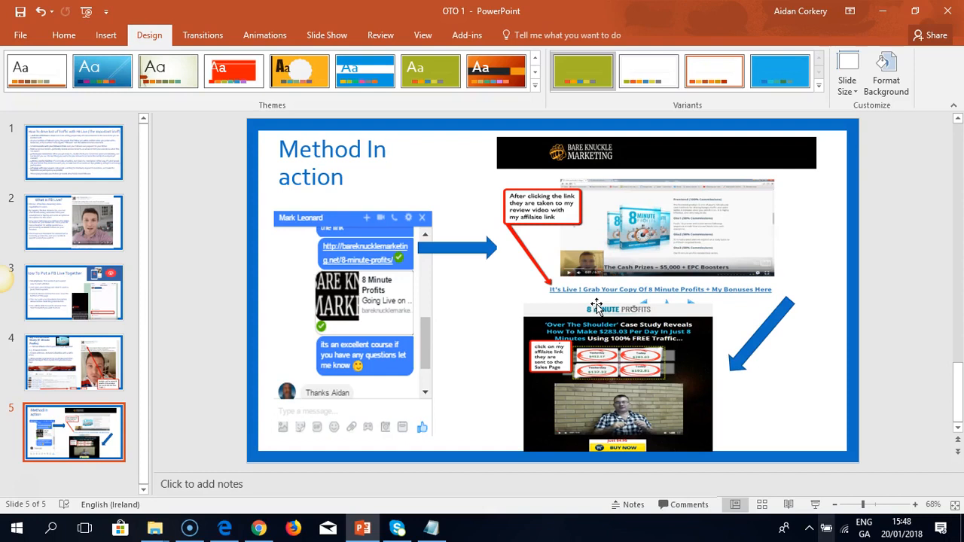
{"action": "mouse_move", "coordinate": [27, 489]}
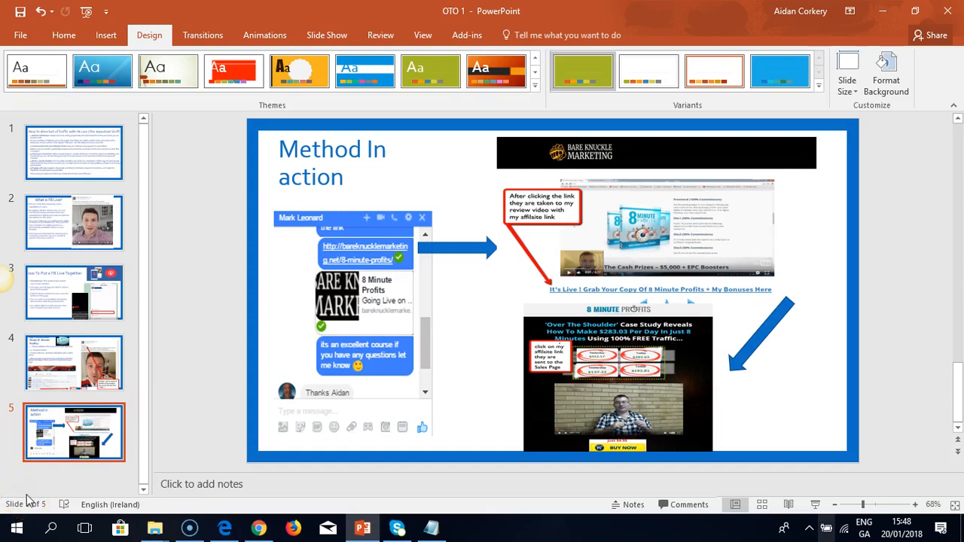
{"action": "mouse_move", "coordinate": [32, 486]}
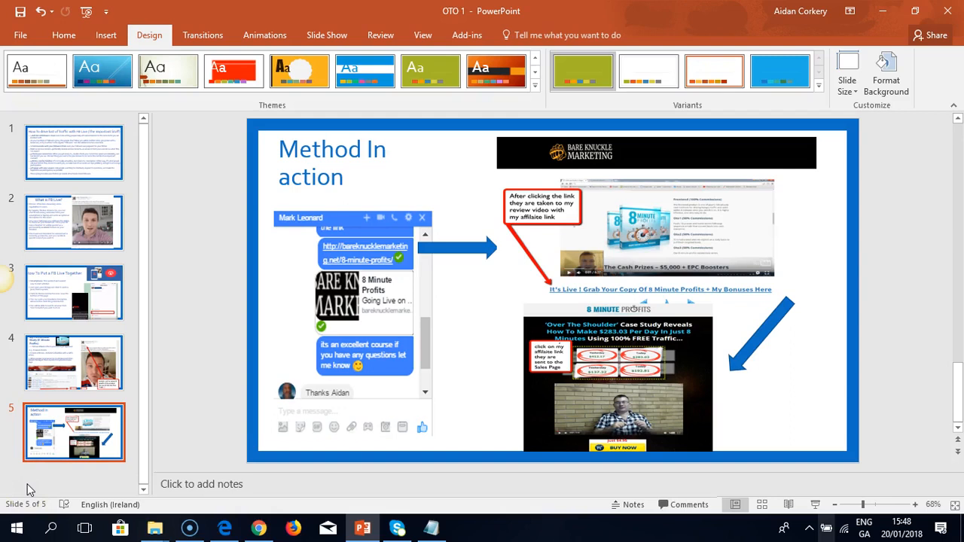
{"action": "mouse_move", "coordinate": [28, 493]}
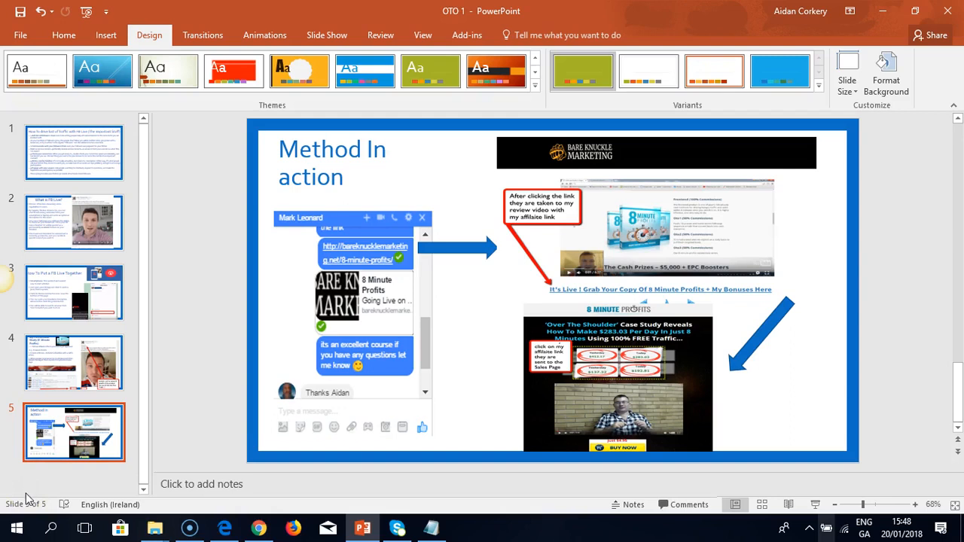